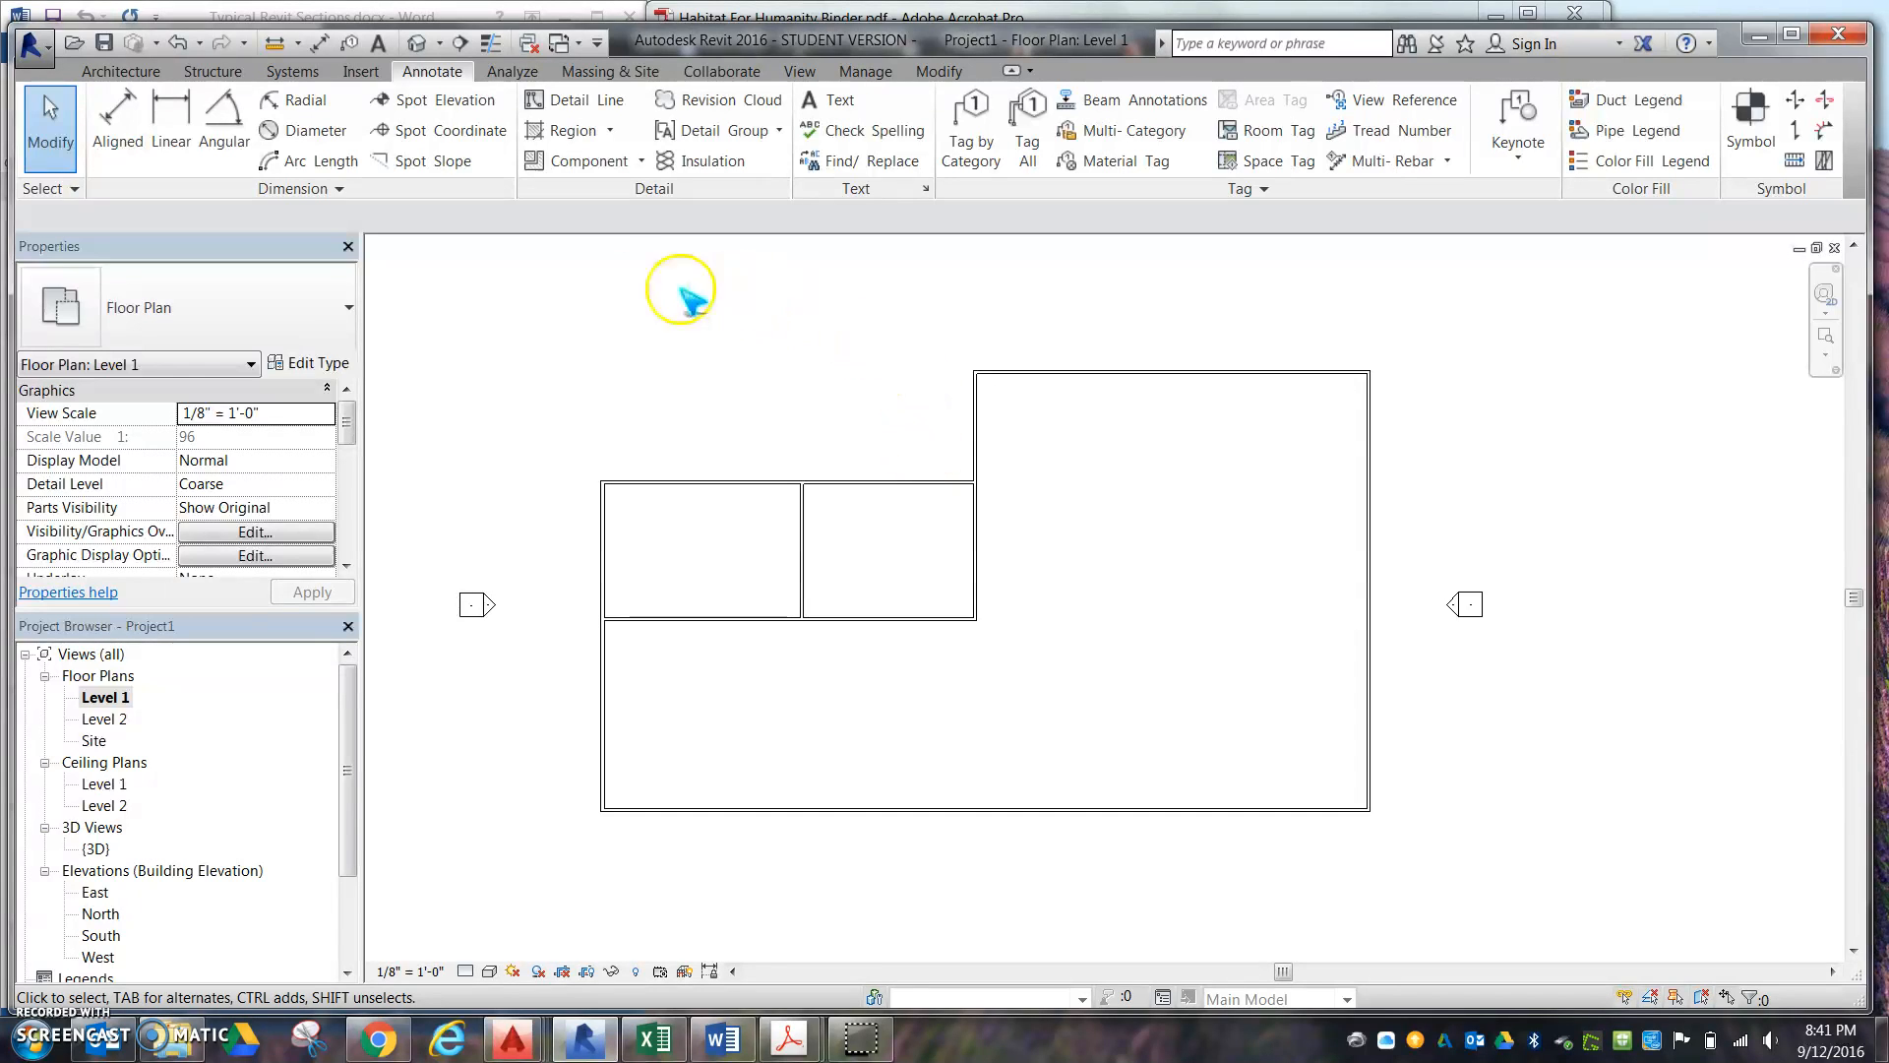
pyautogui.moveTo(745, 376)
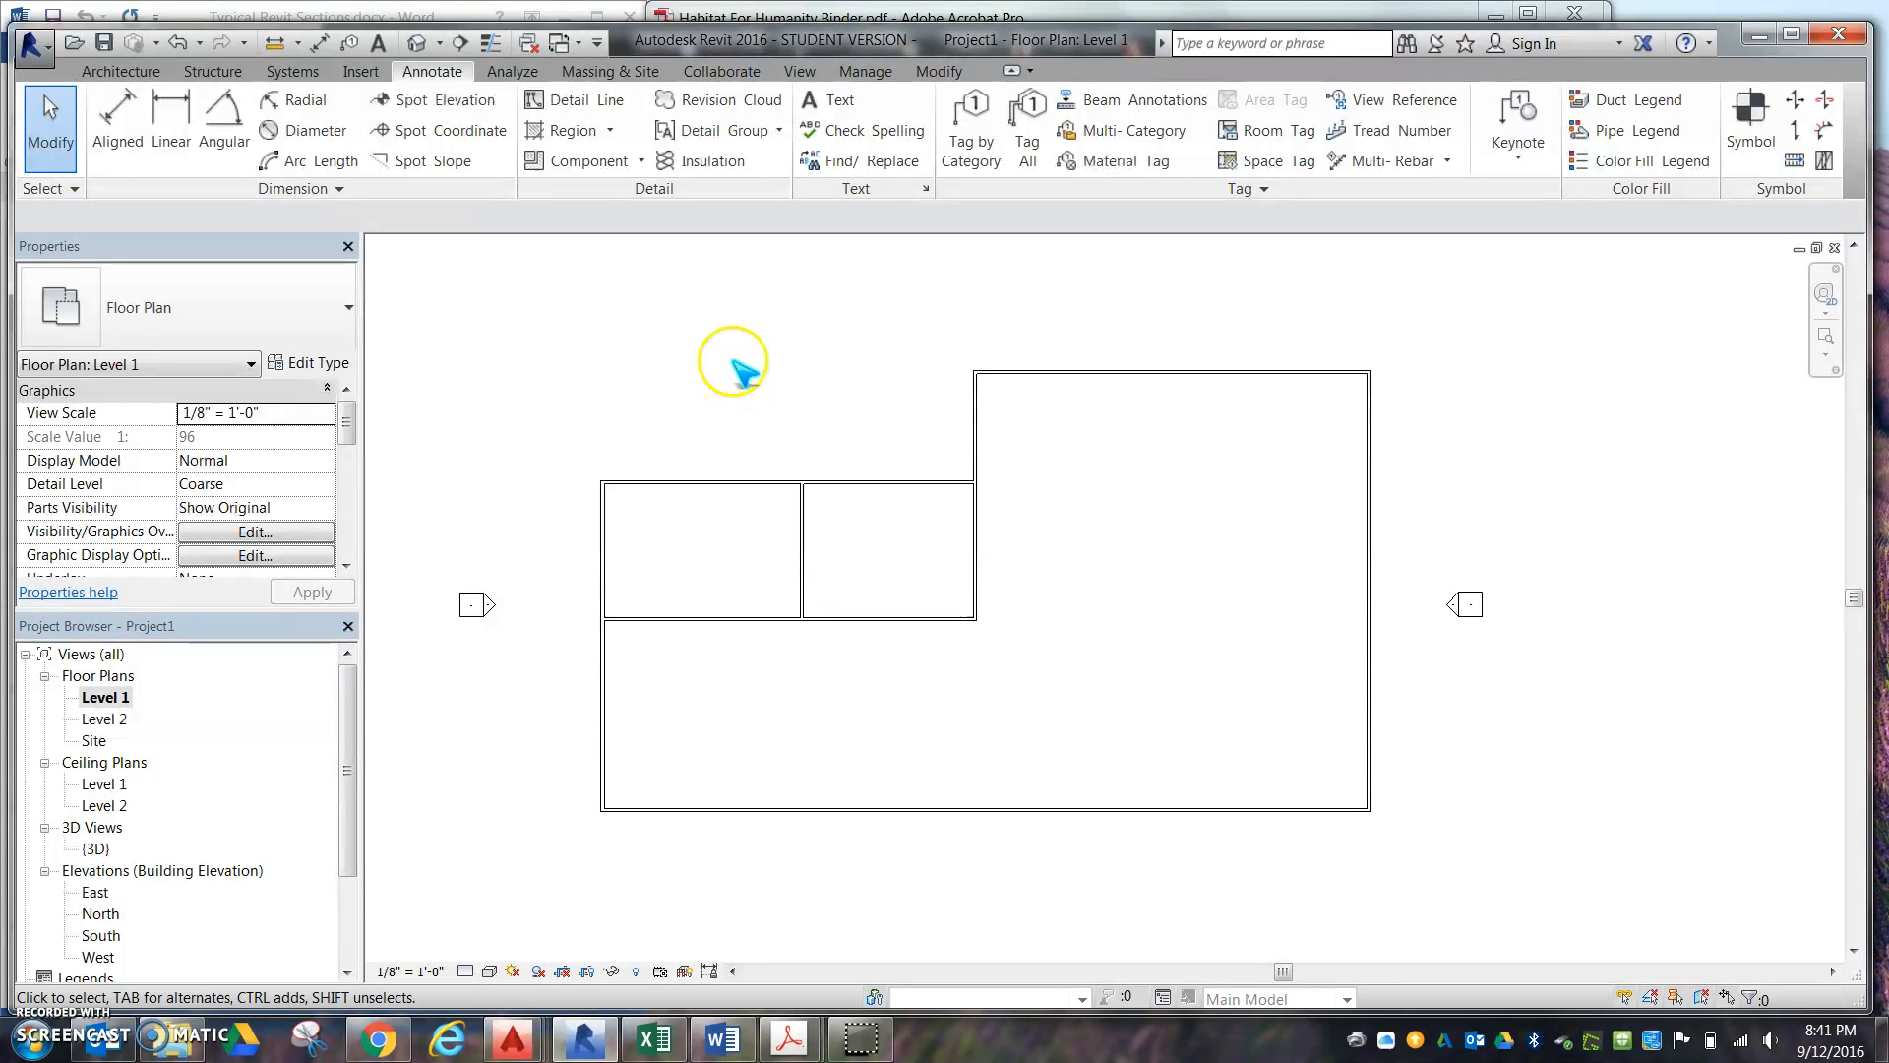
# Start a new area plan view from the Architecture tab's Area dropdown.
pyautogui.click(119, 71)
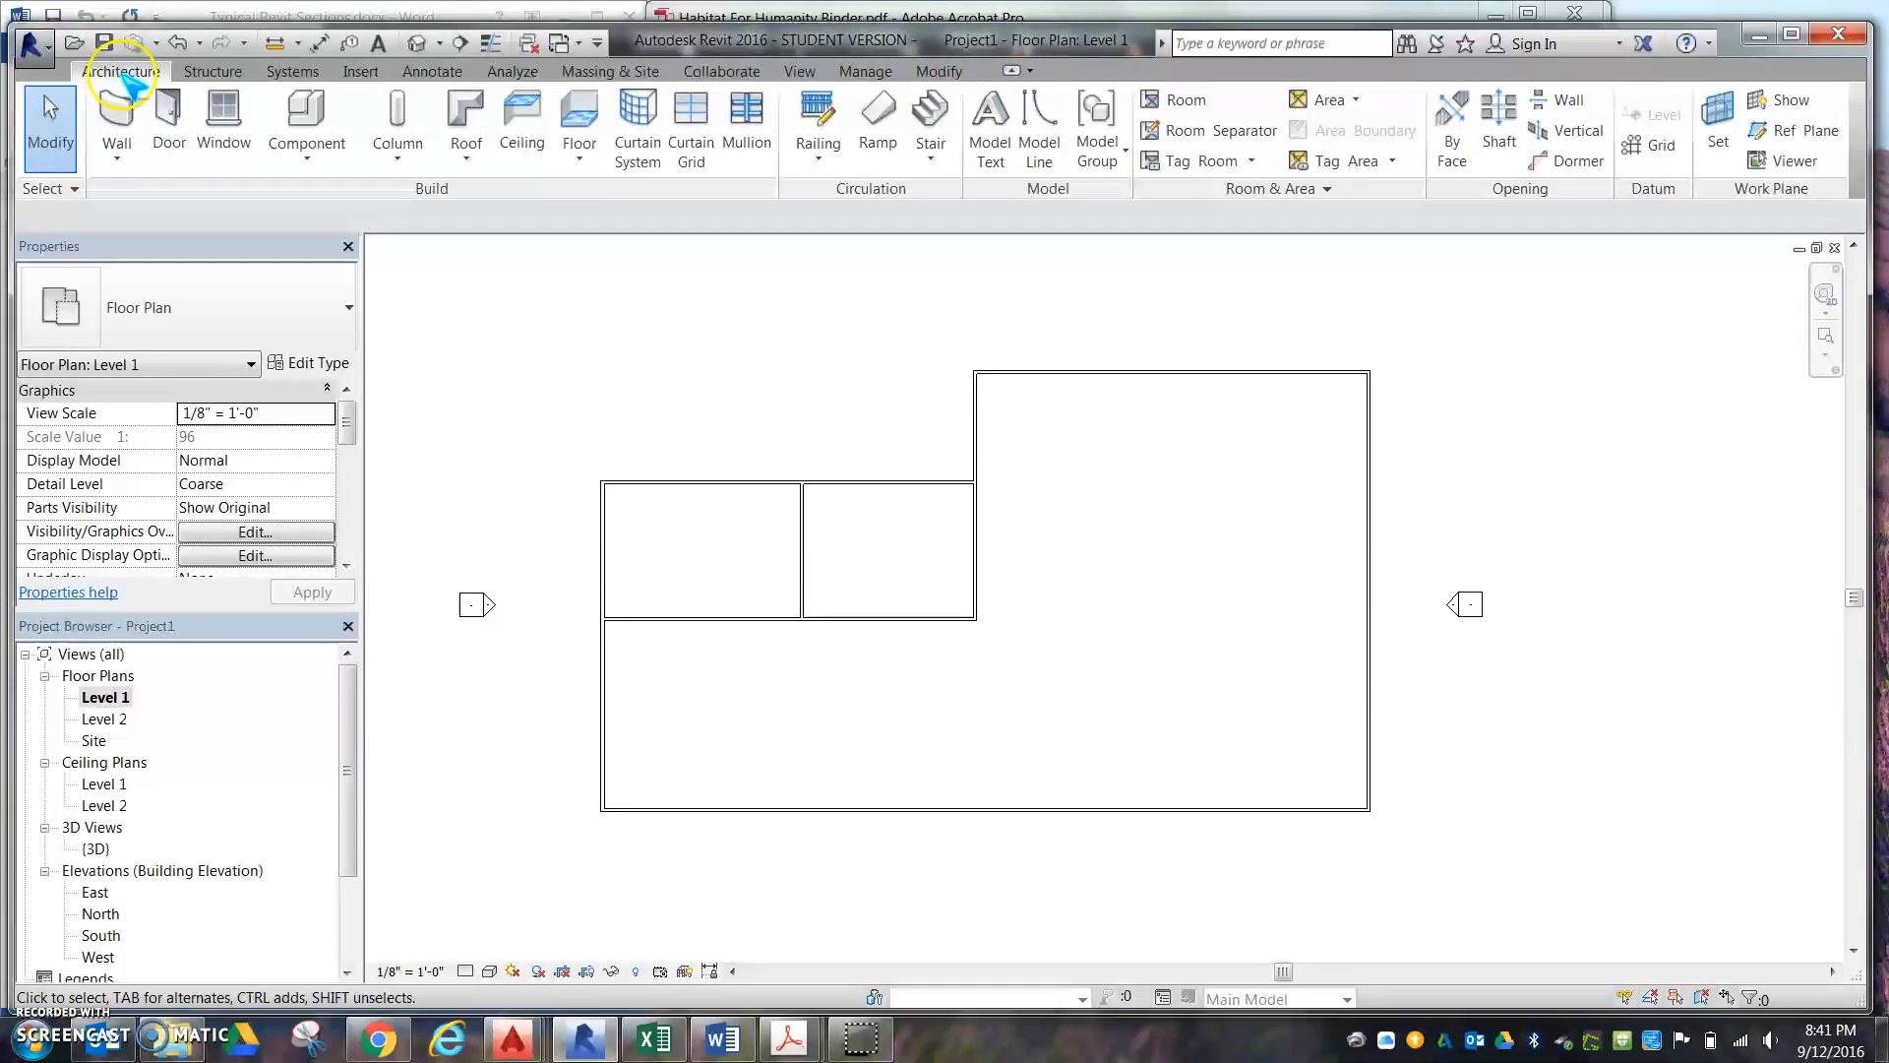
pyautogui.moveTo(1330, 100)
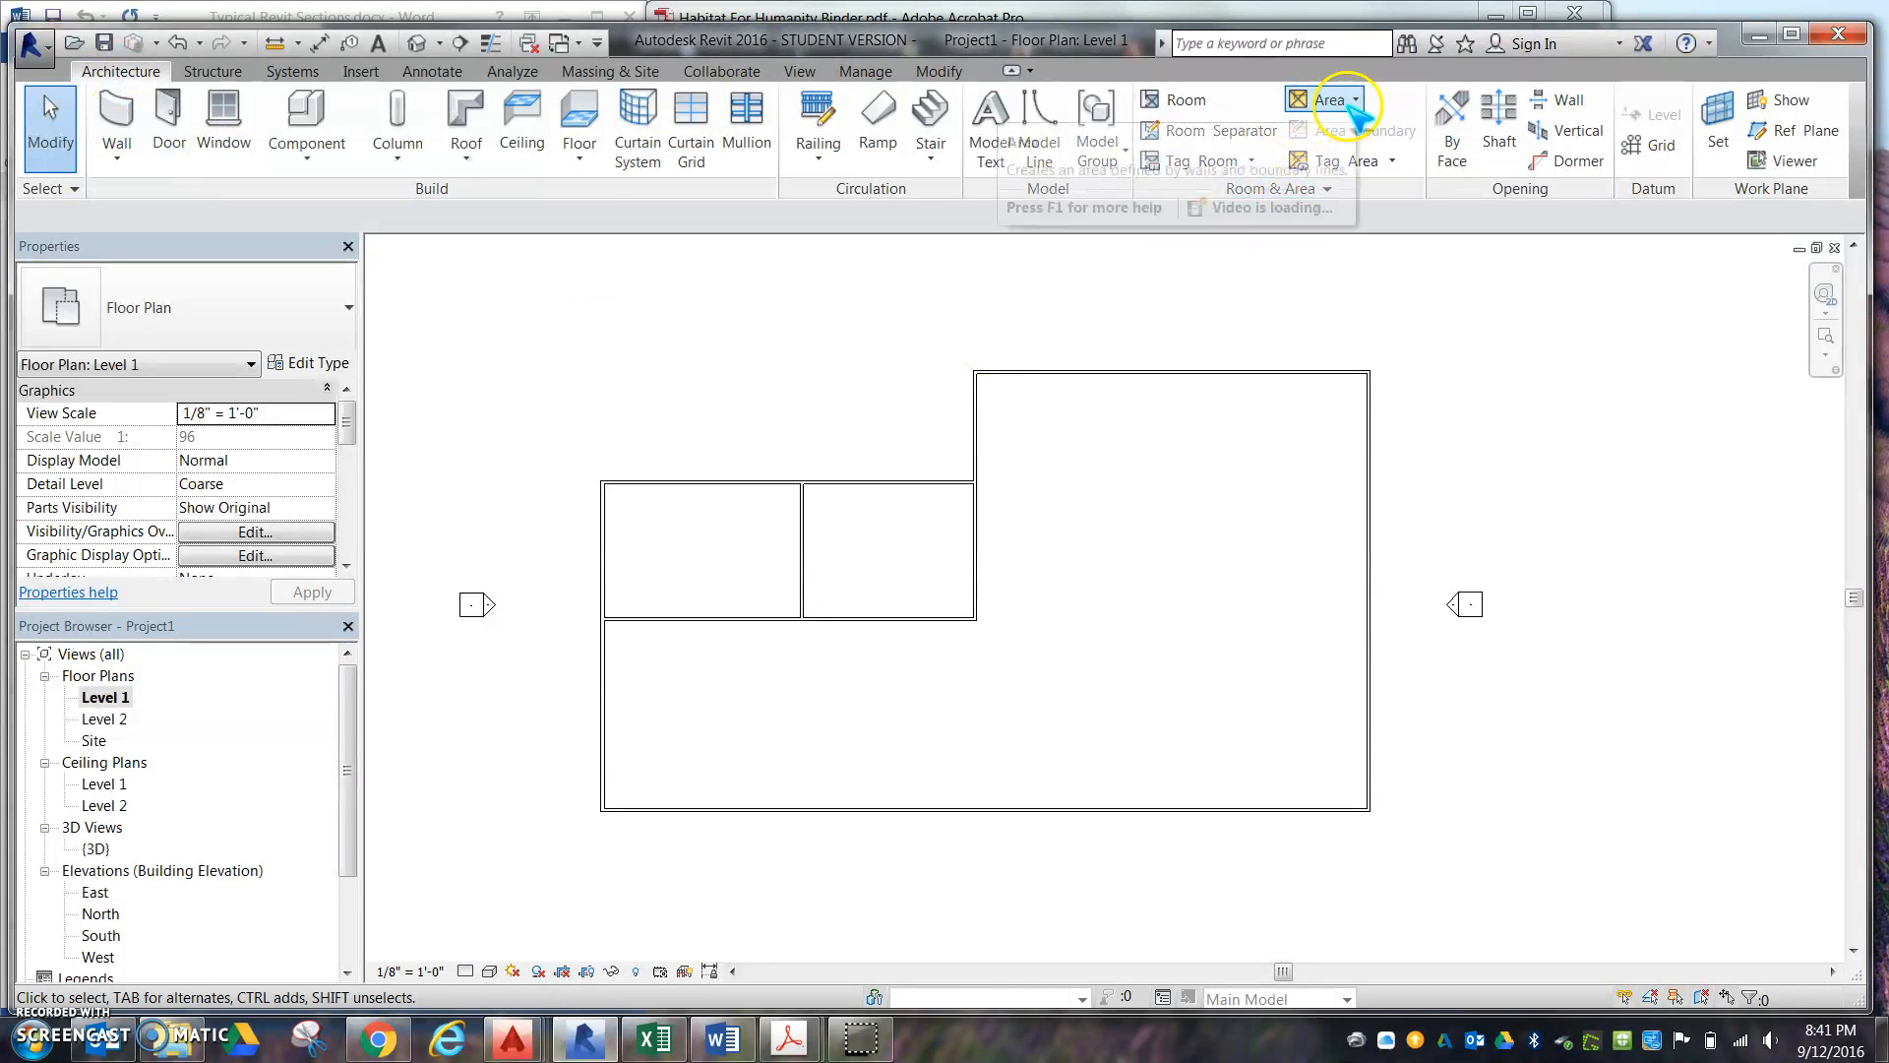
pyautogui.click(1367, 101)
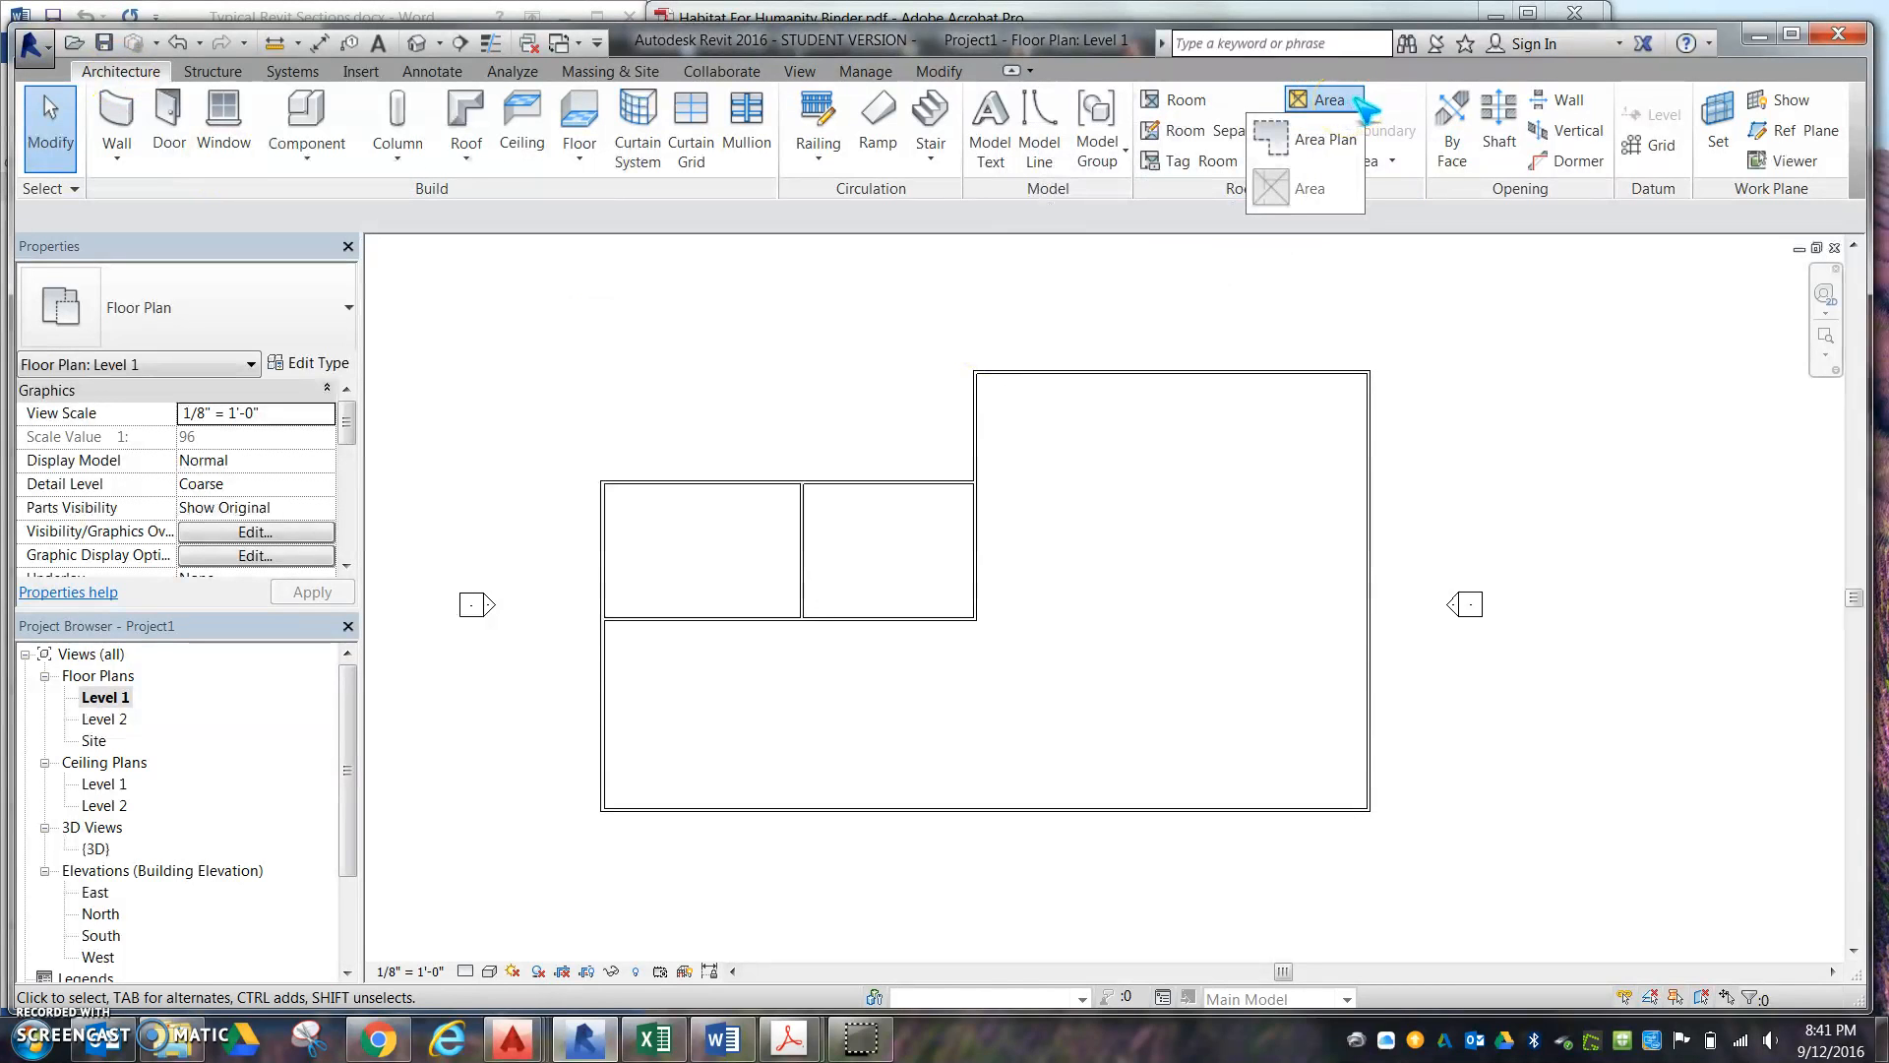
pyautogui.moveTo(1322, 138)
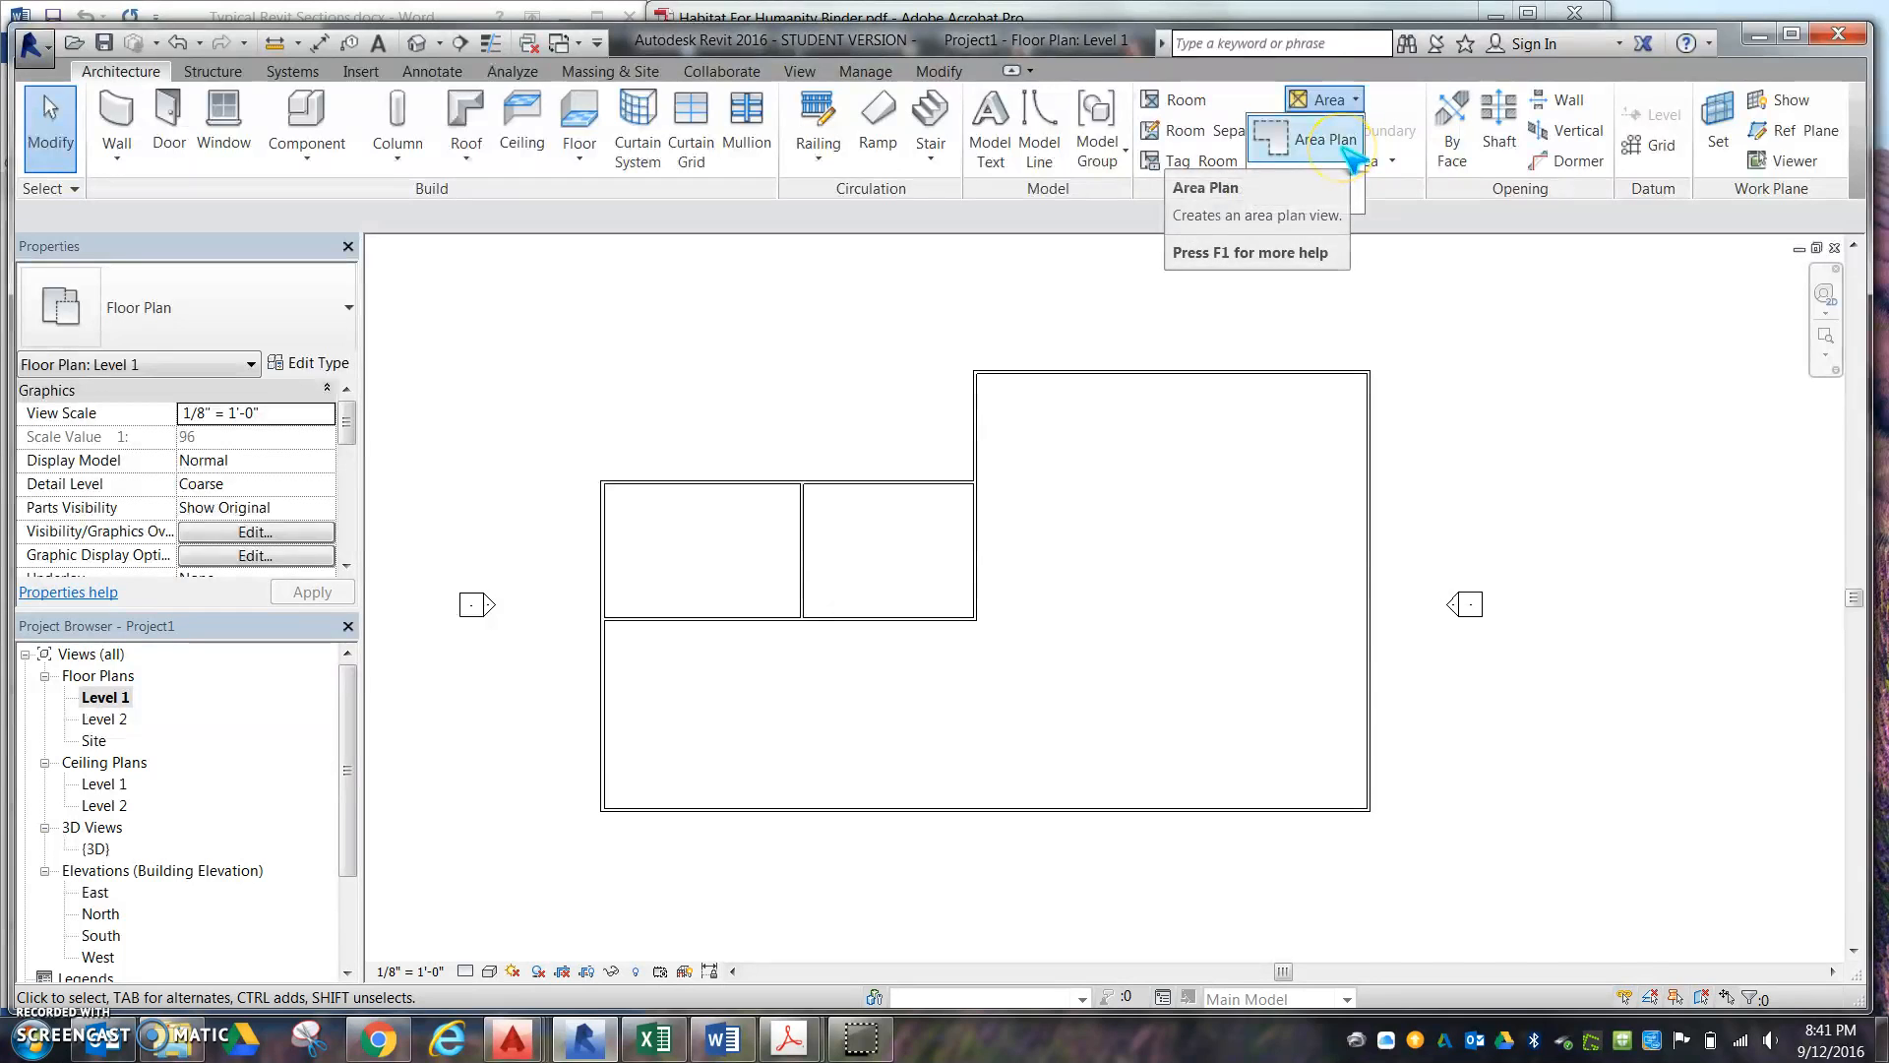
pyautogui.click(1326, 139)
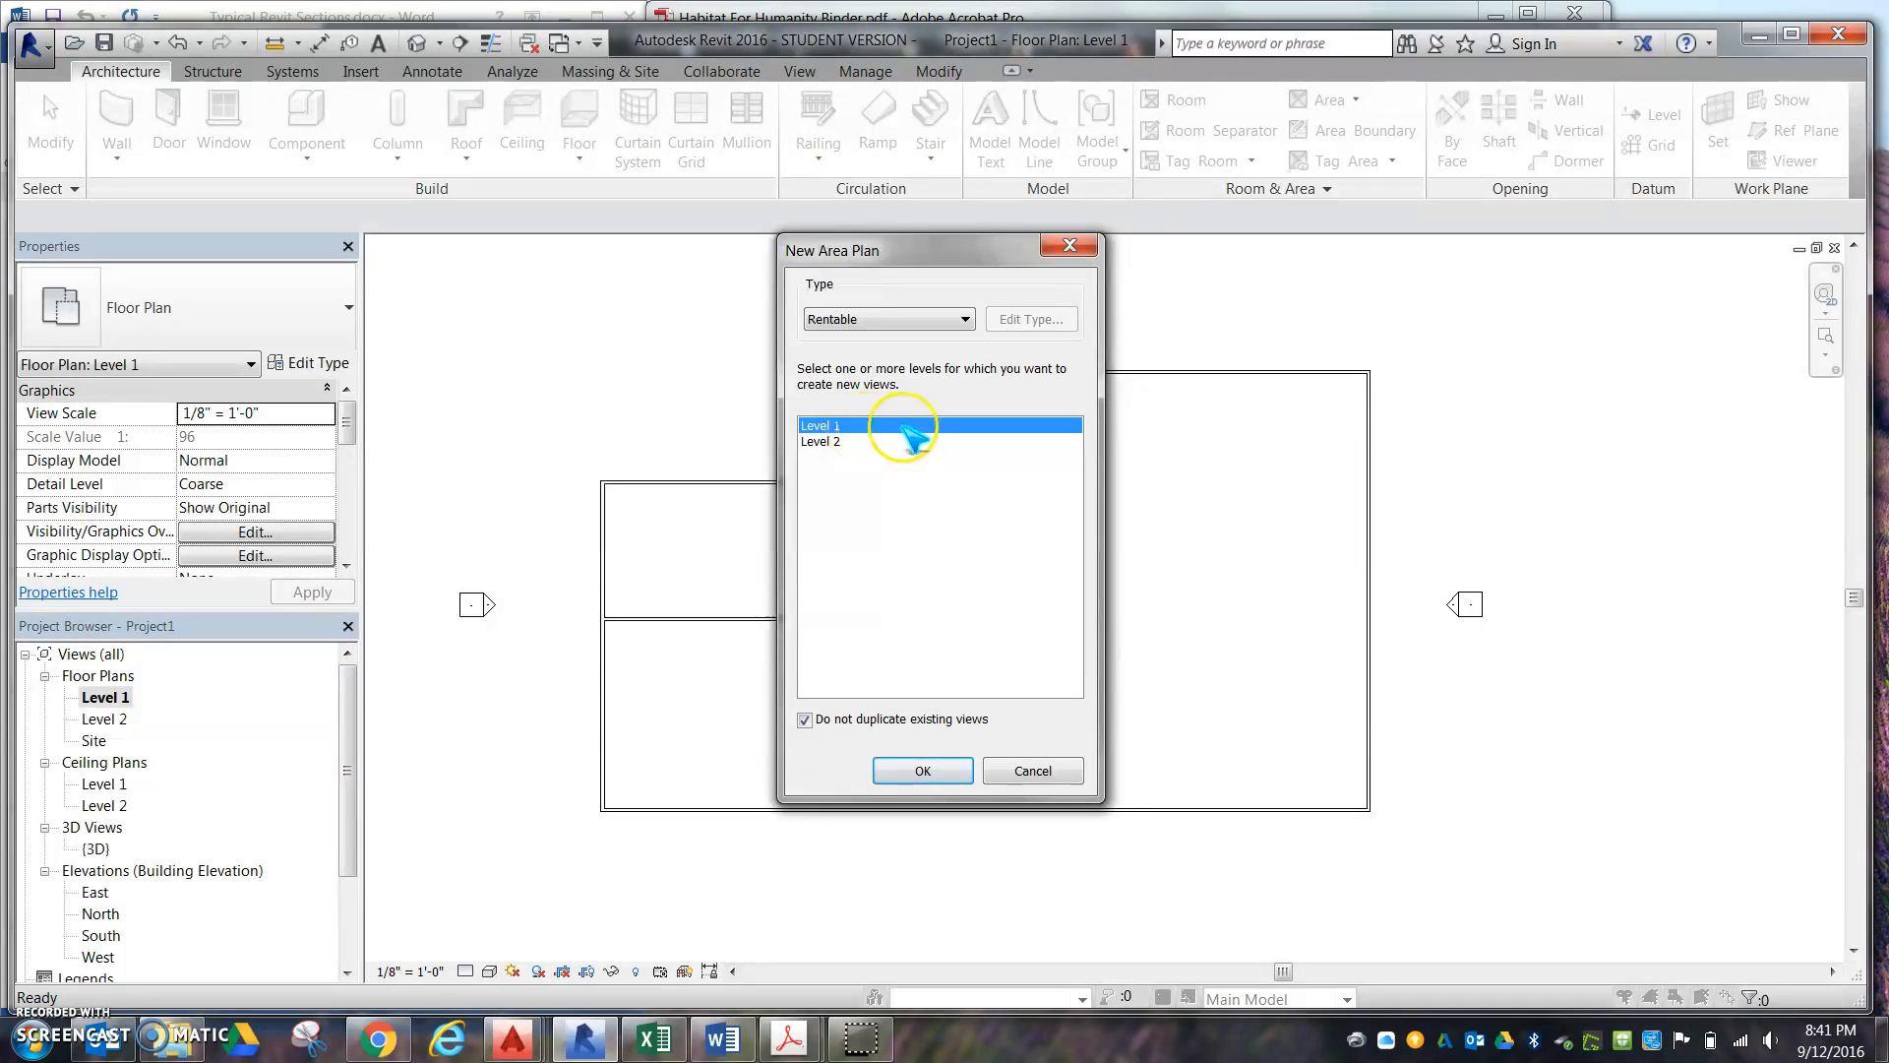
pyautogui.moveTo(928, 326)
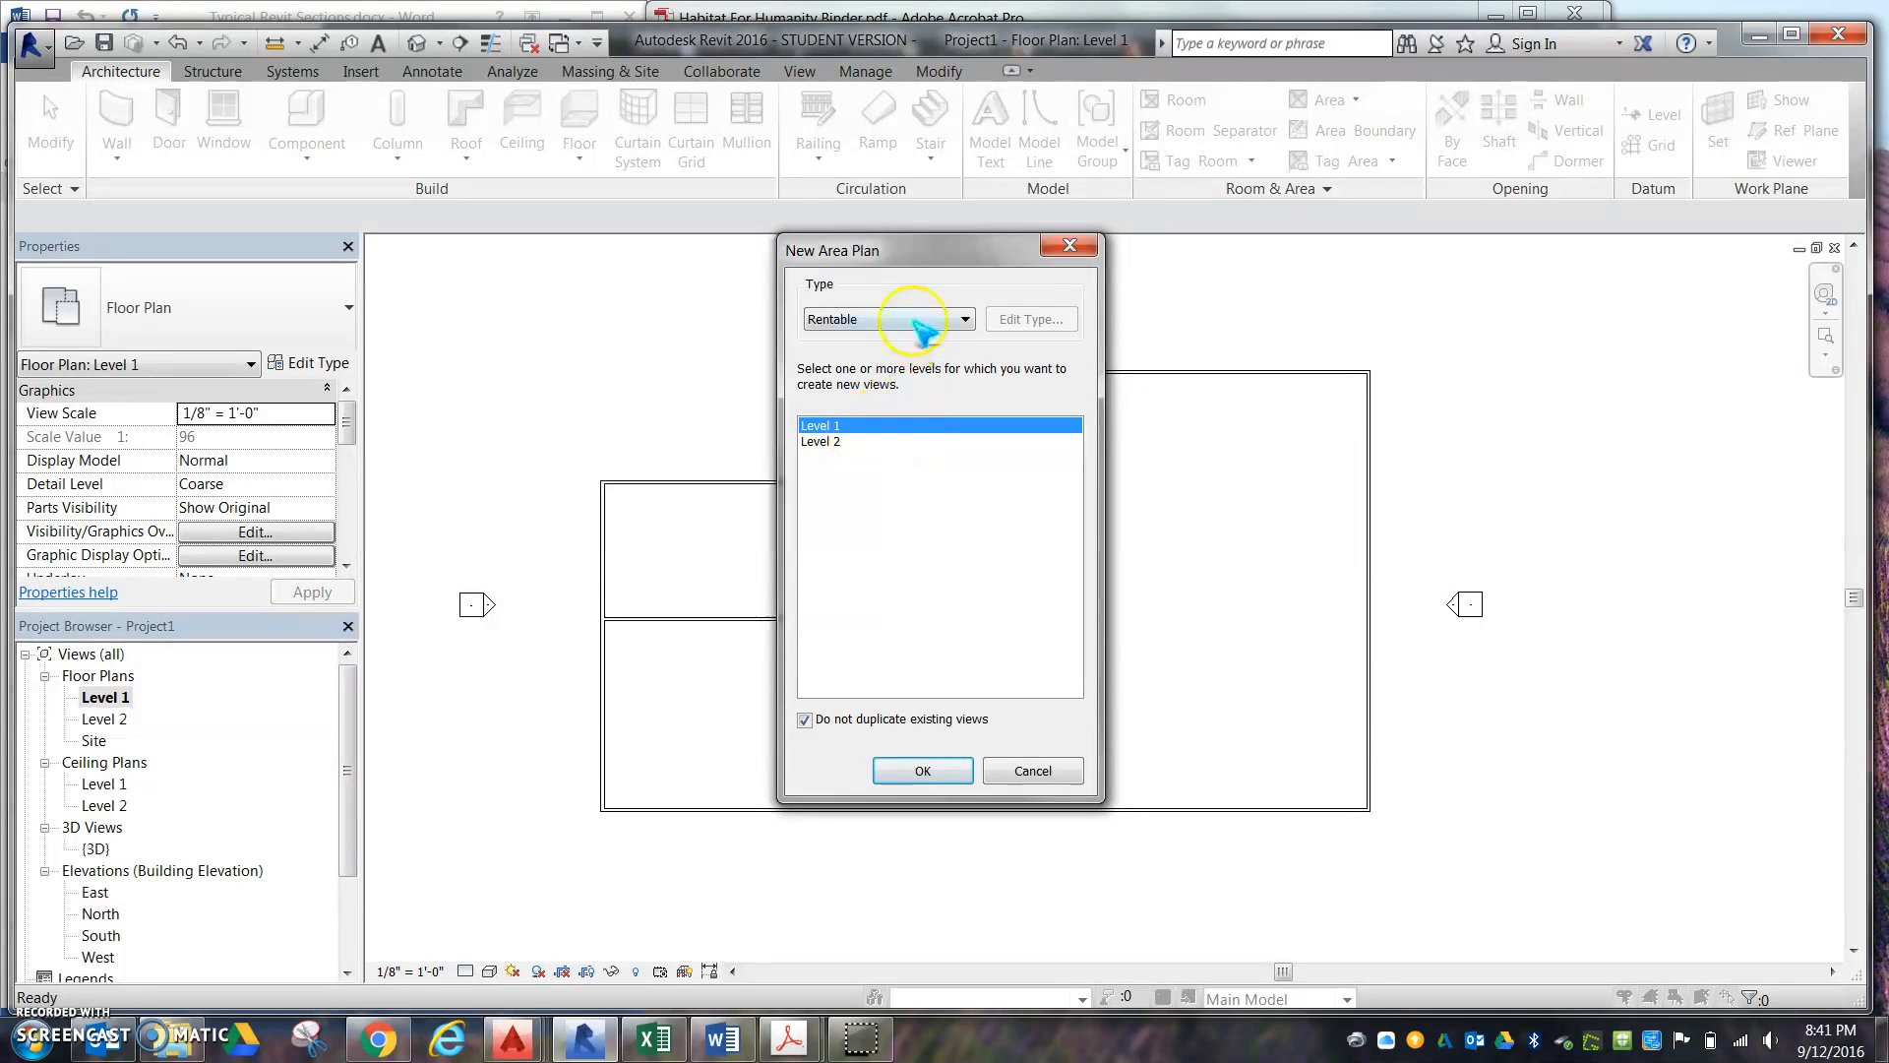
# Create a Level 1 Gross Building area plan with boundary lines auto-generated from external walls.
pyautogui.click(961, 318)
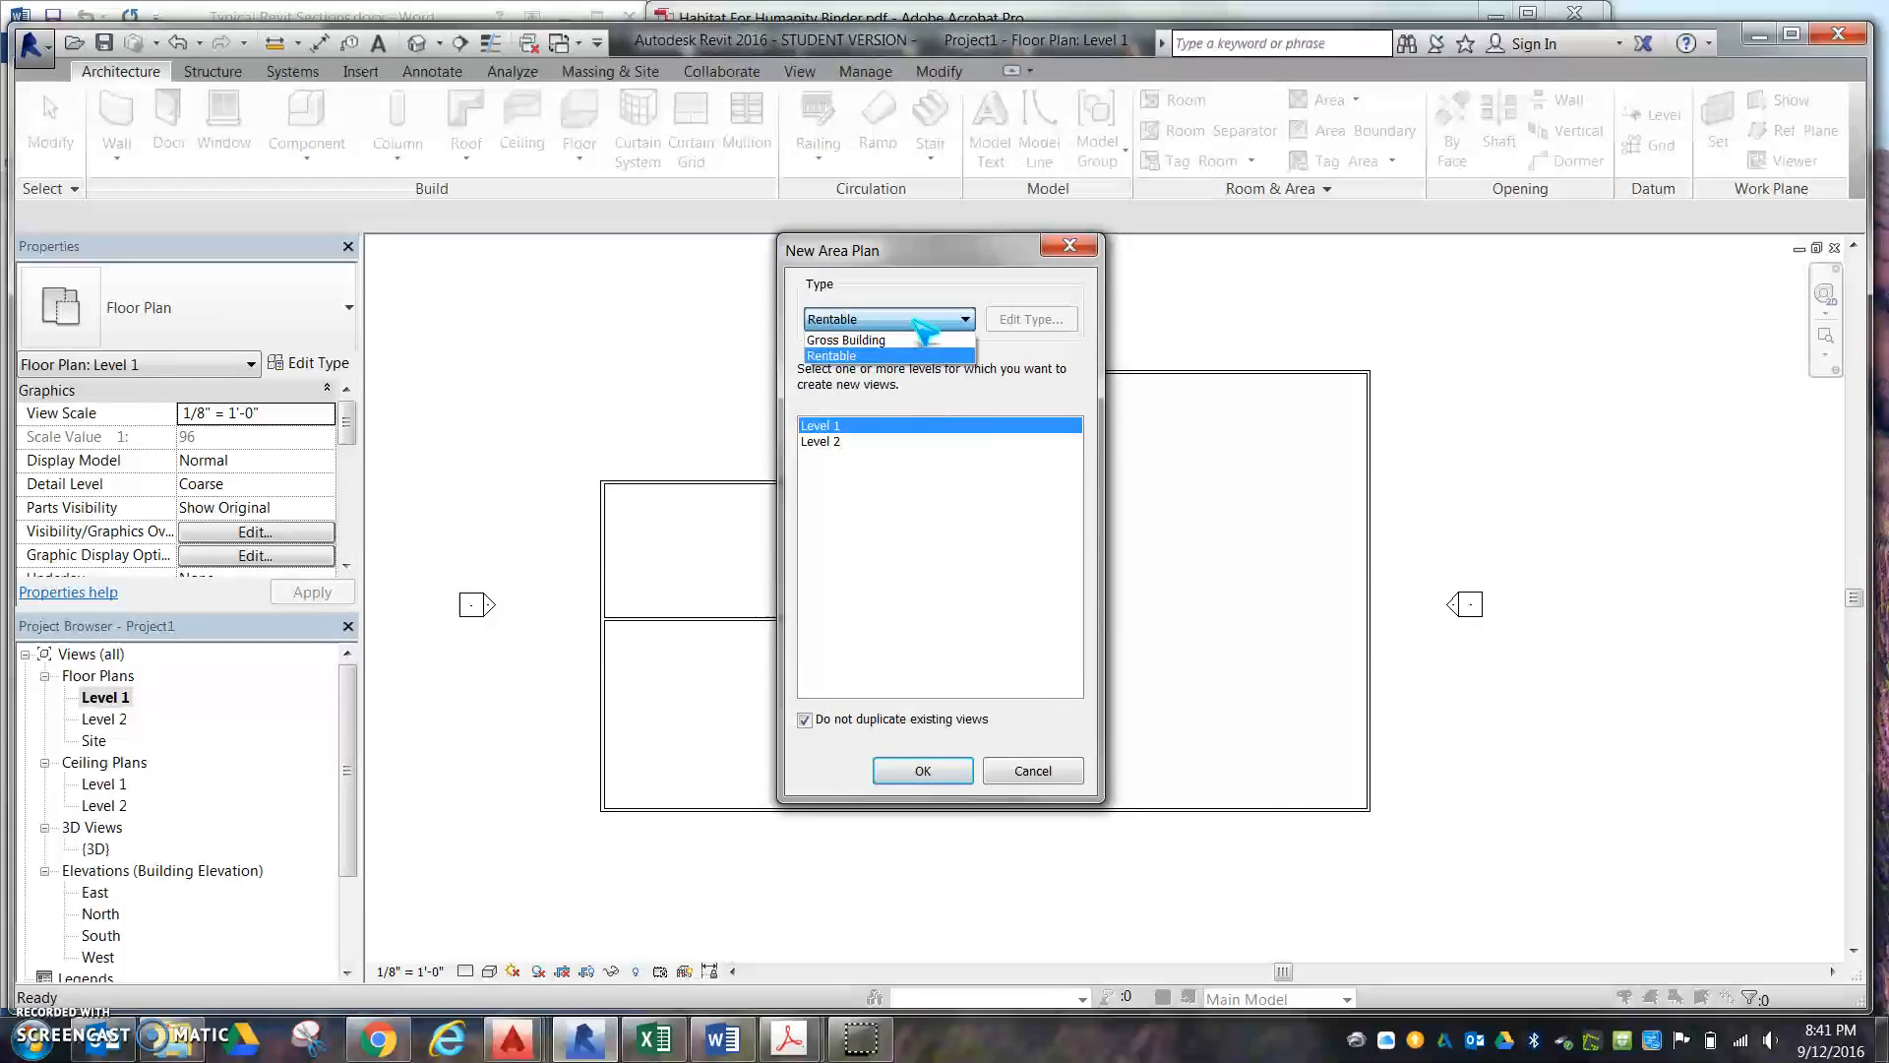
pyautogui.click(847, 339)
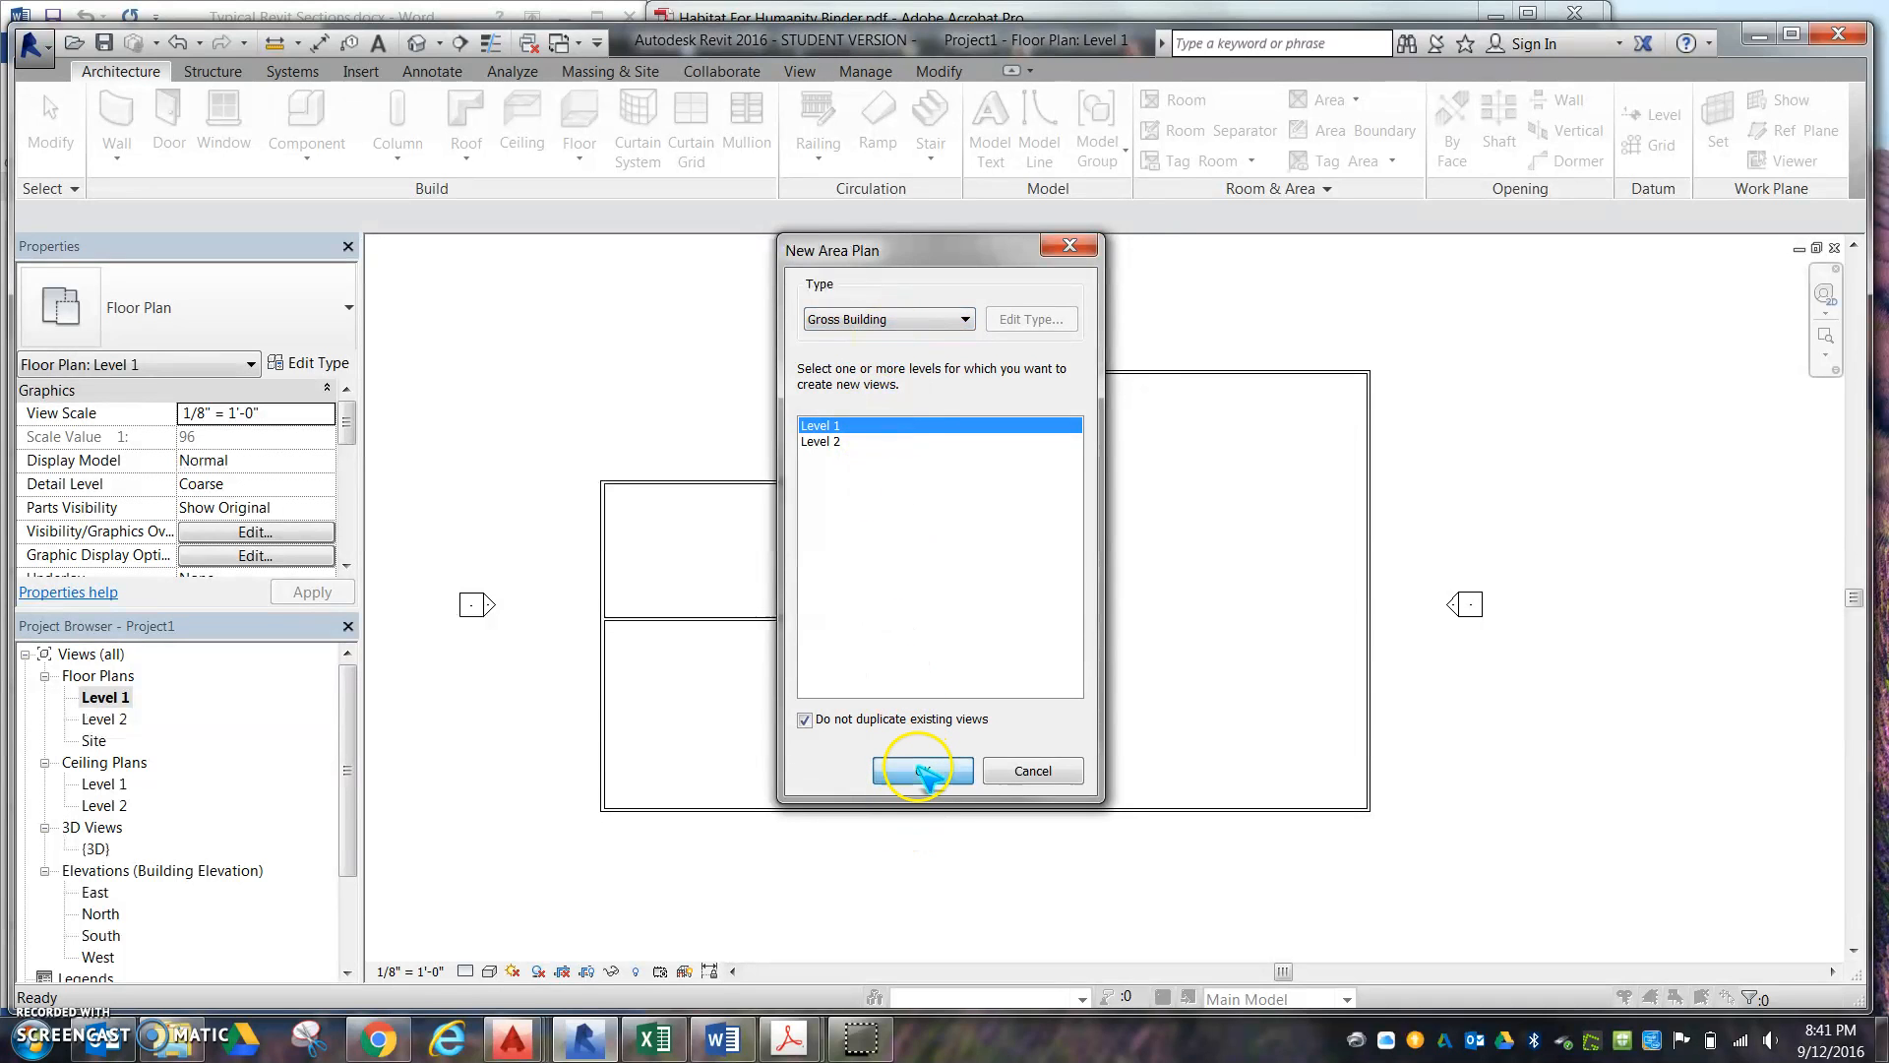
pyautogui.click(922, 768)
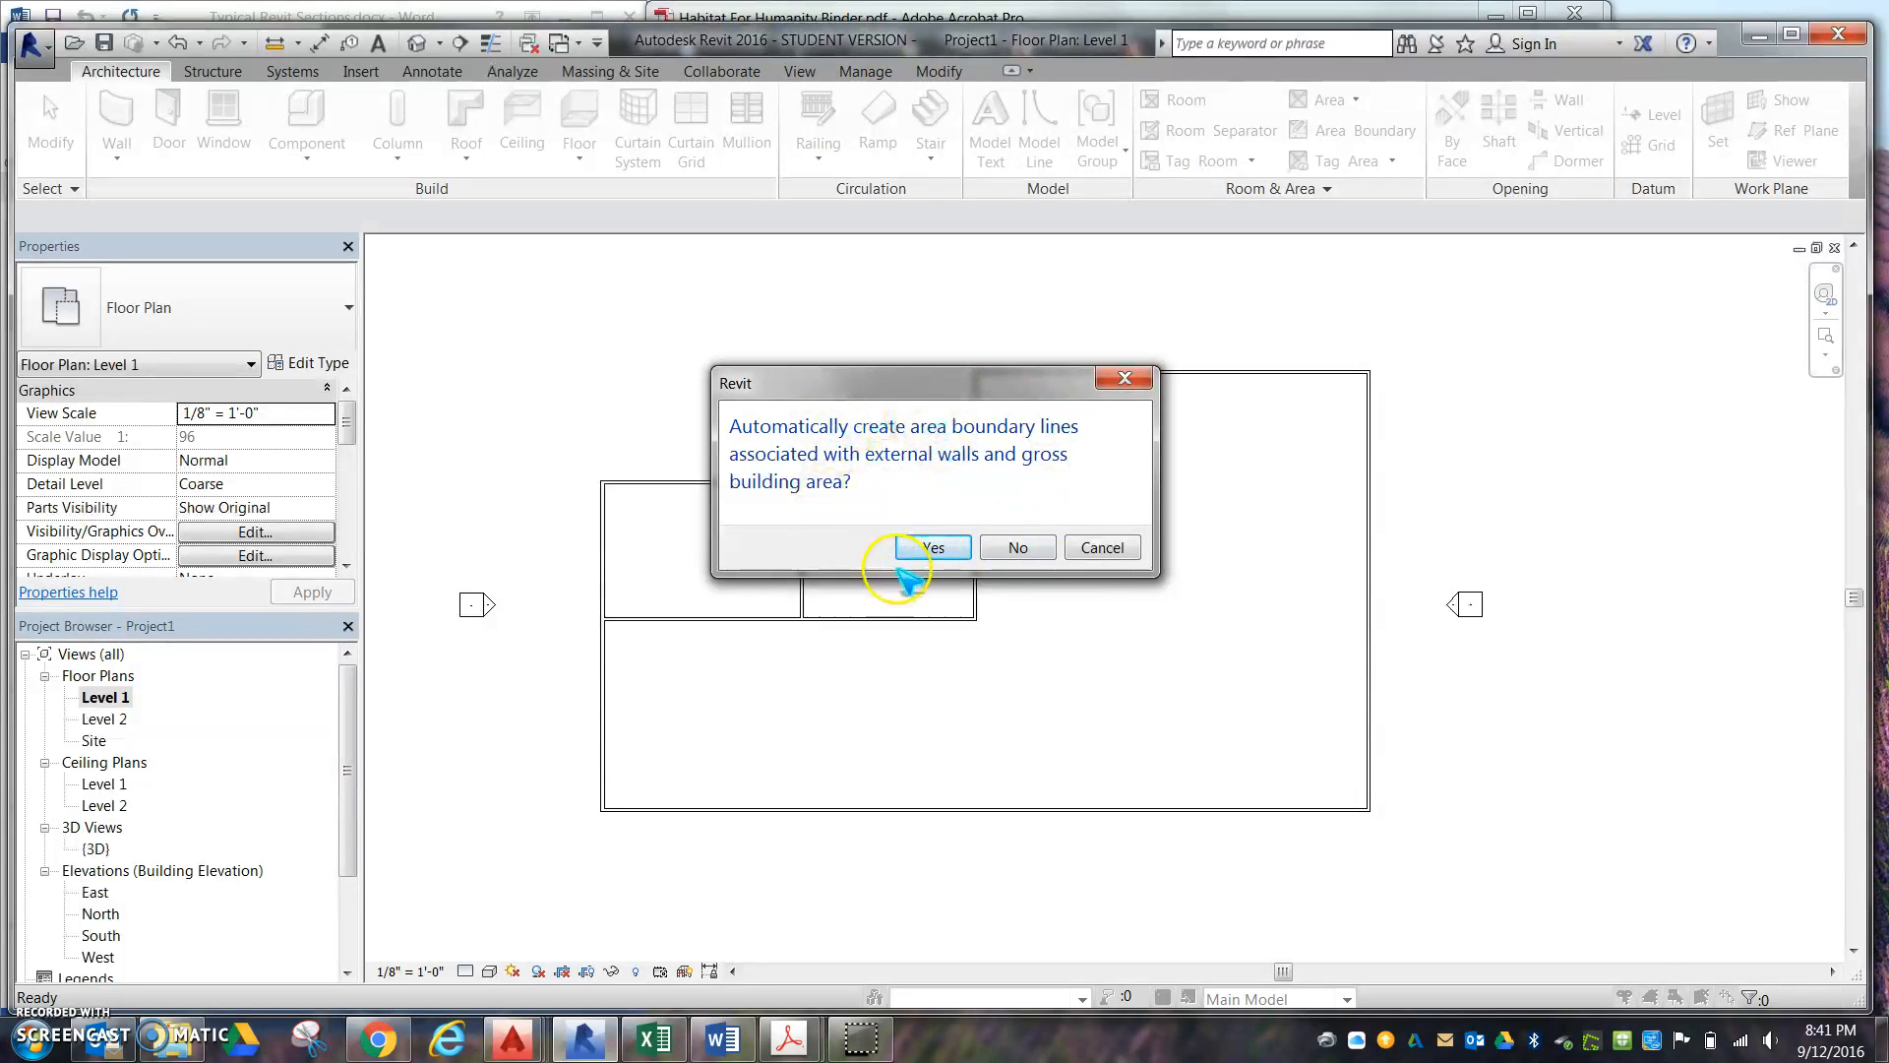
pyautogui.moveTo(932, 547)
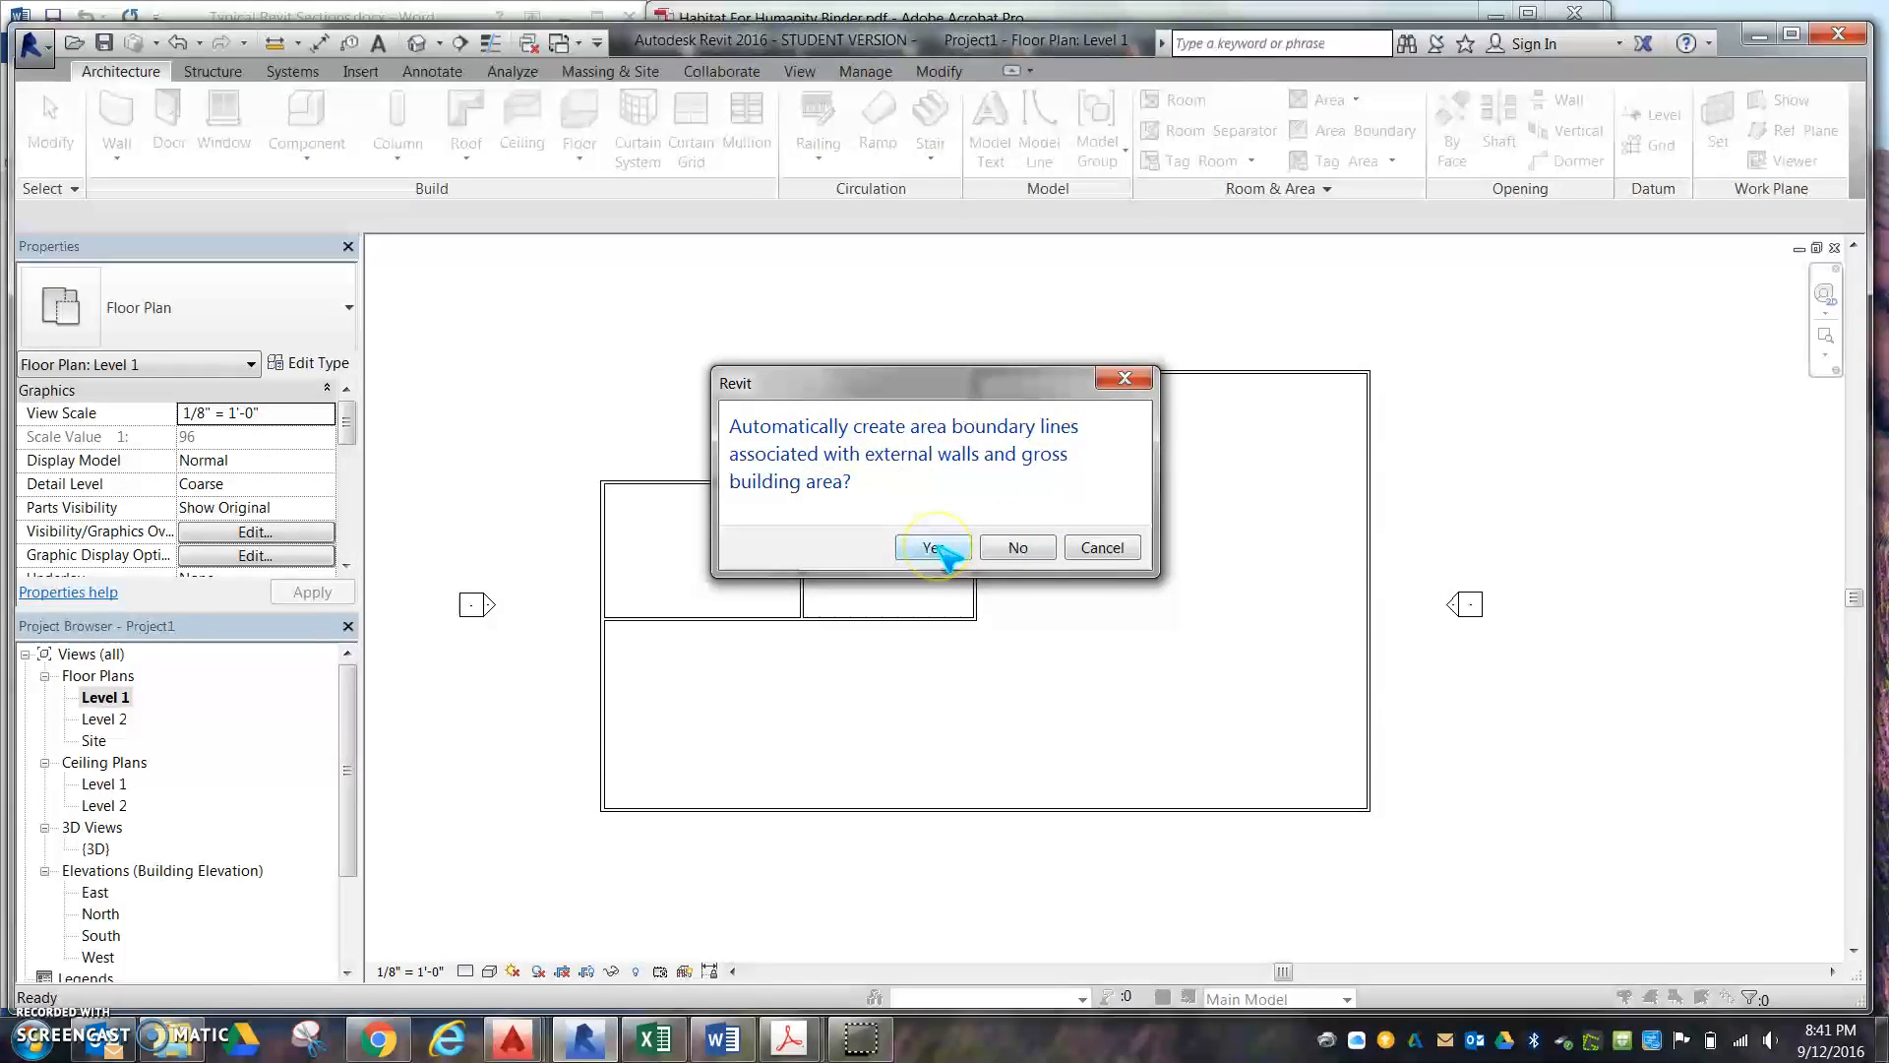
pyautogui.click(933, 547)
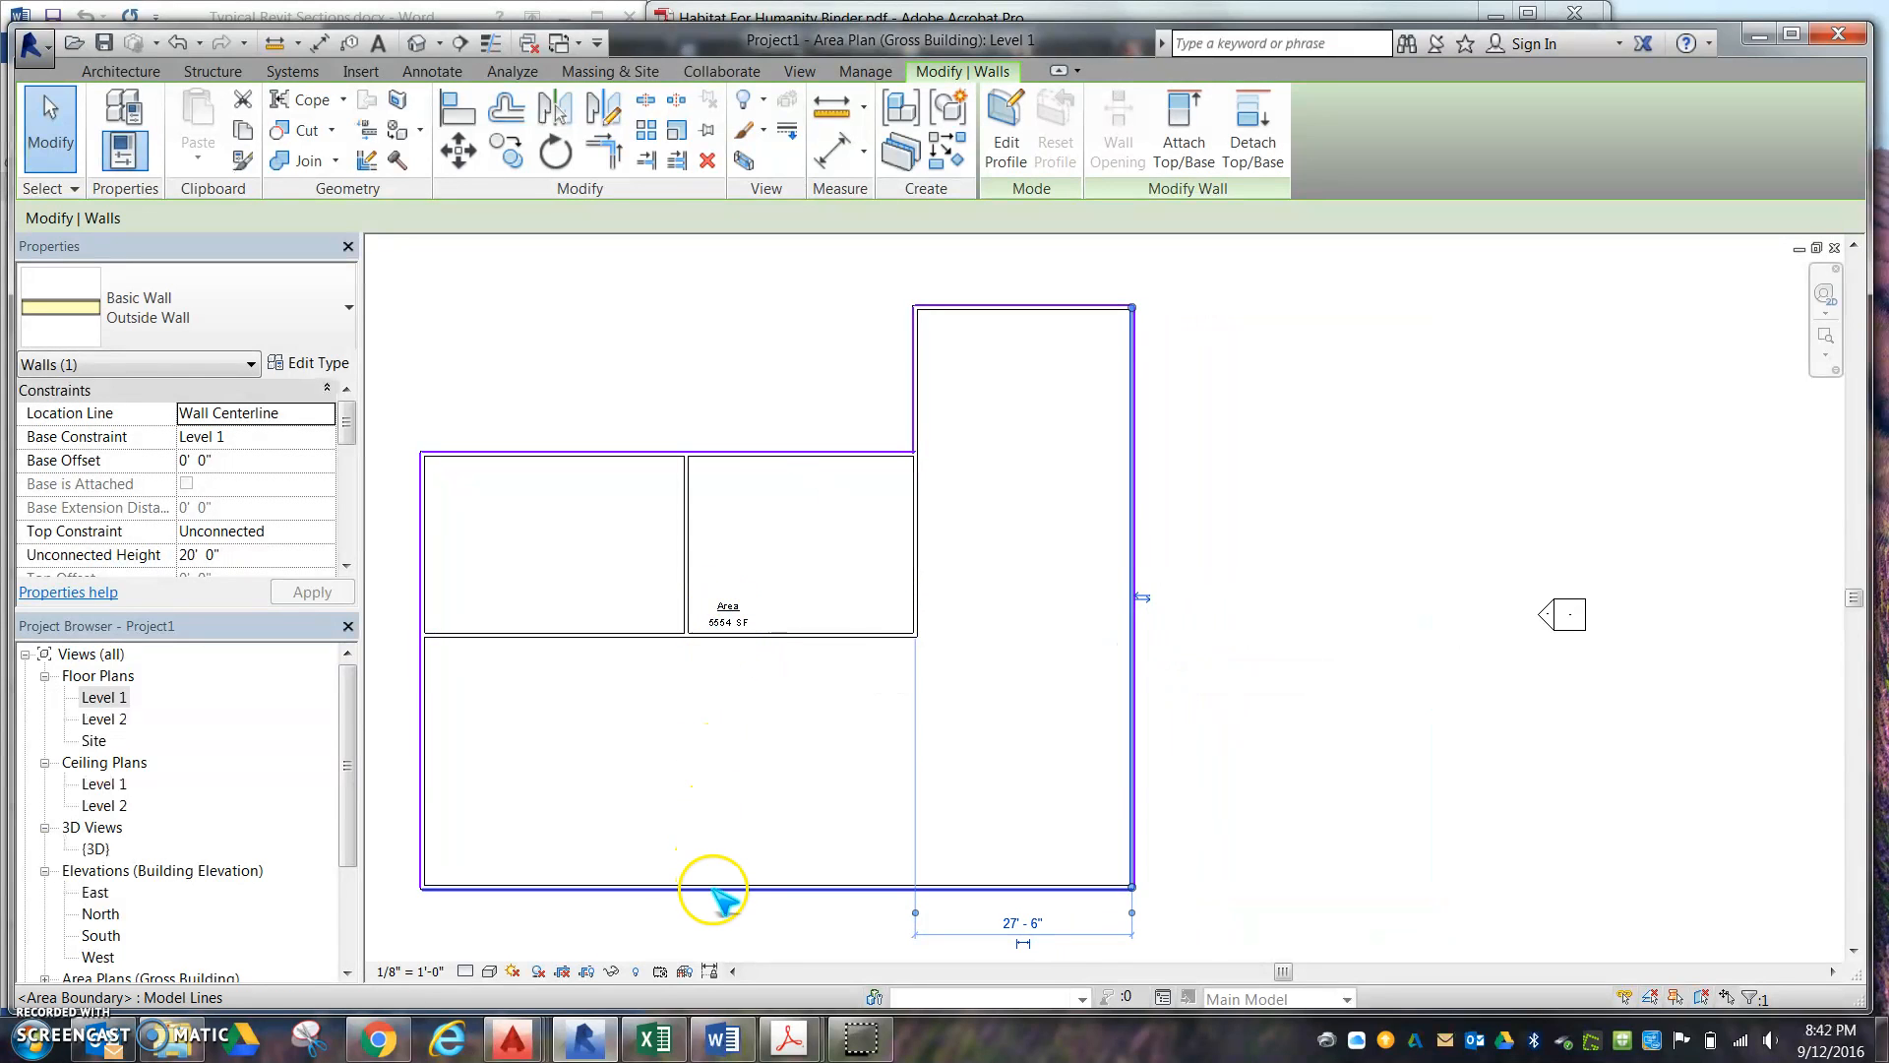
# Move the bottom exterior wall and horizontal interior wall inward, shrinking the area to 2512 SF.
pyautogui.click(710, 885)
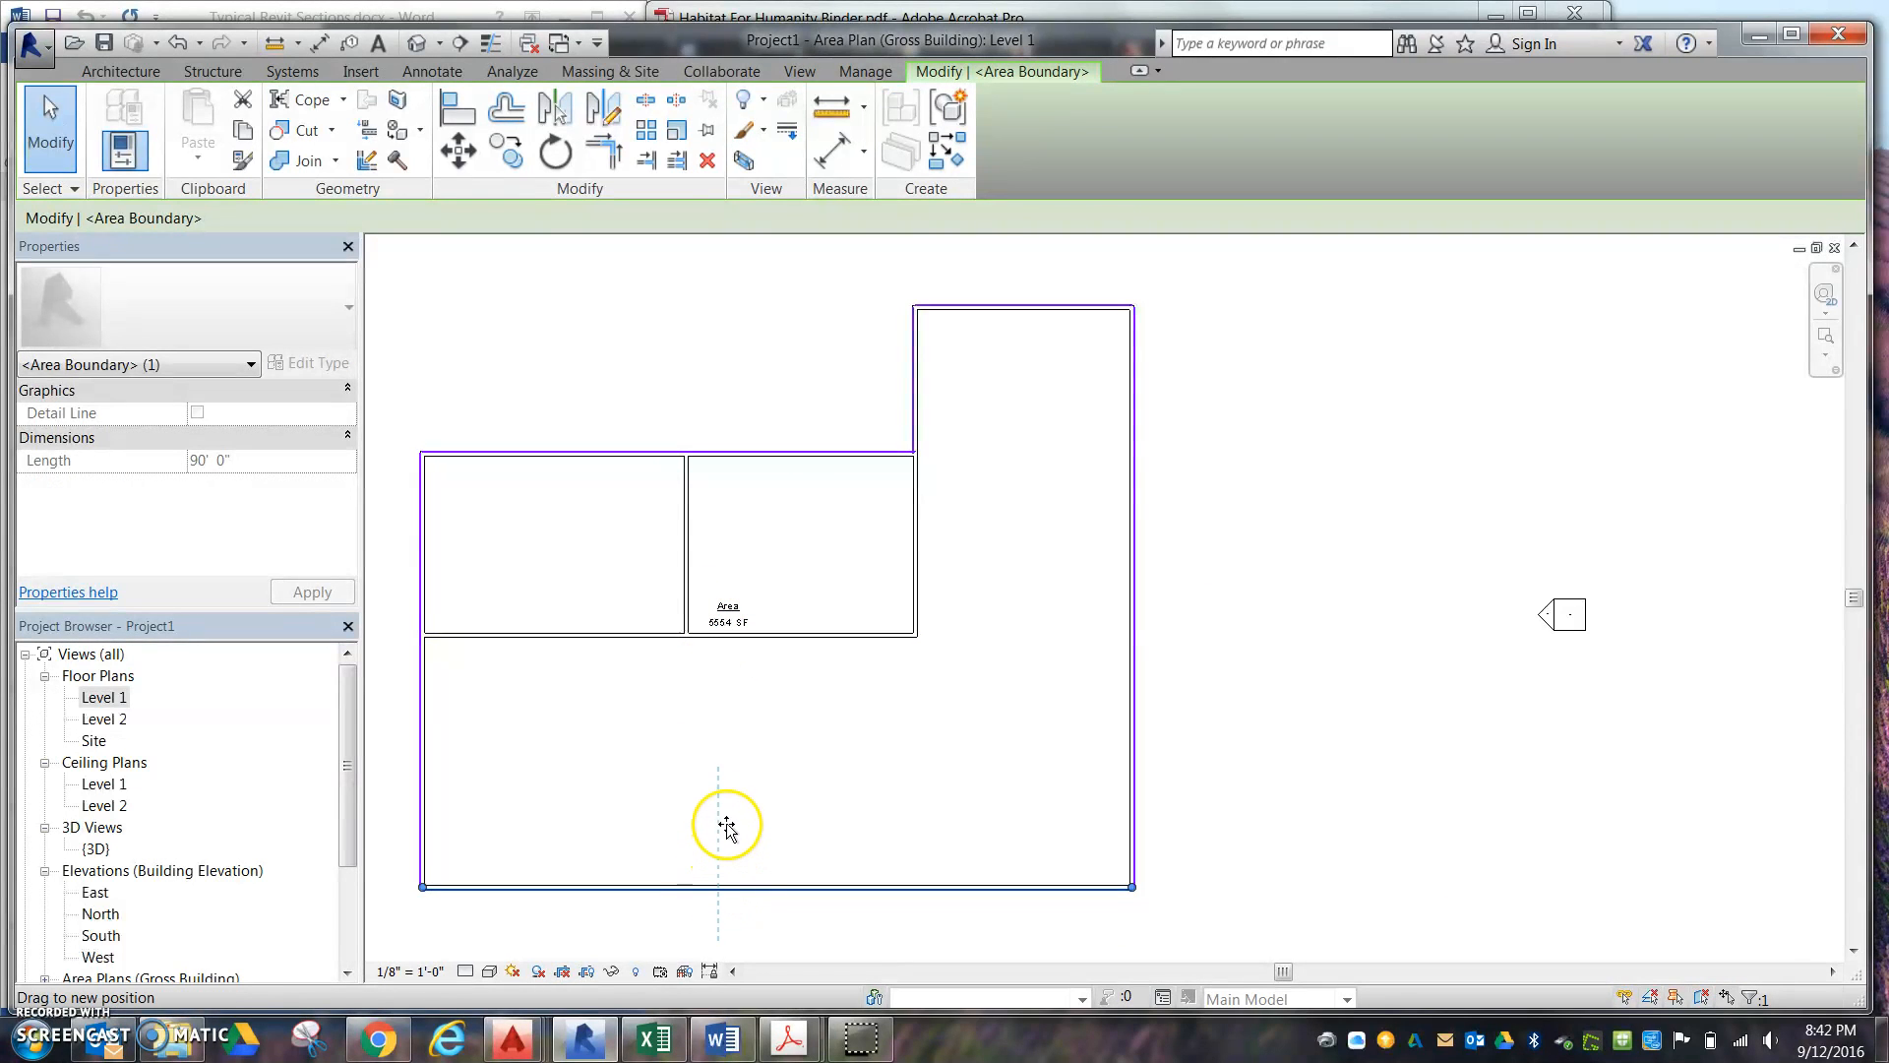
pyautogui.moveTo(683, 890)
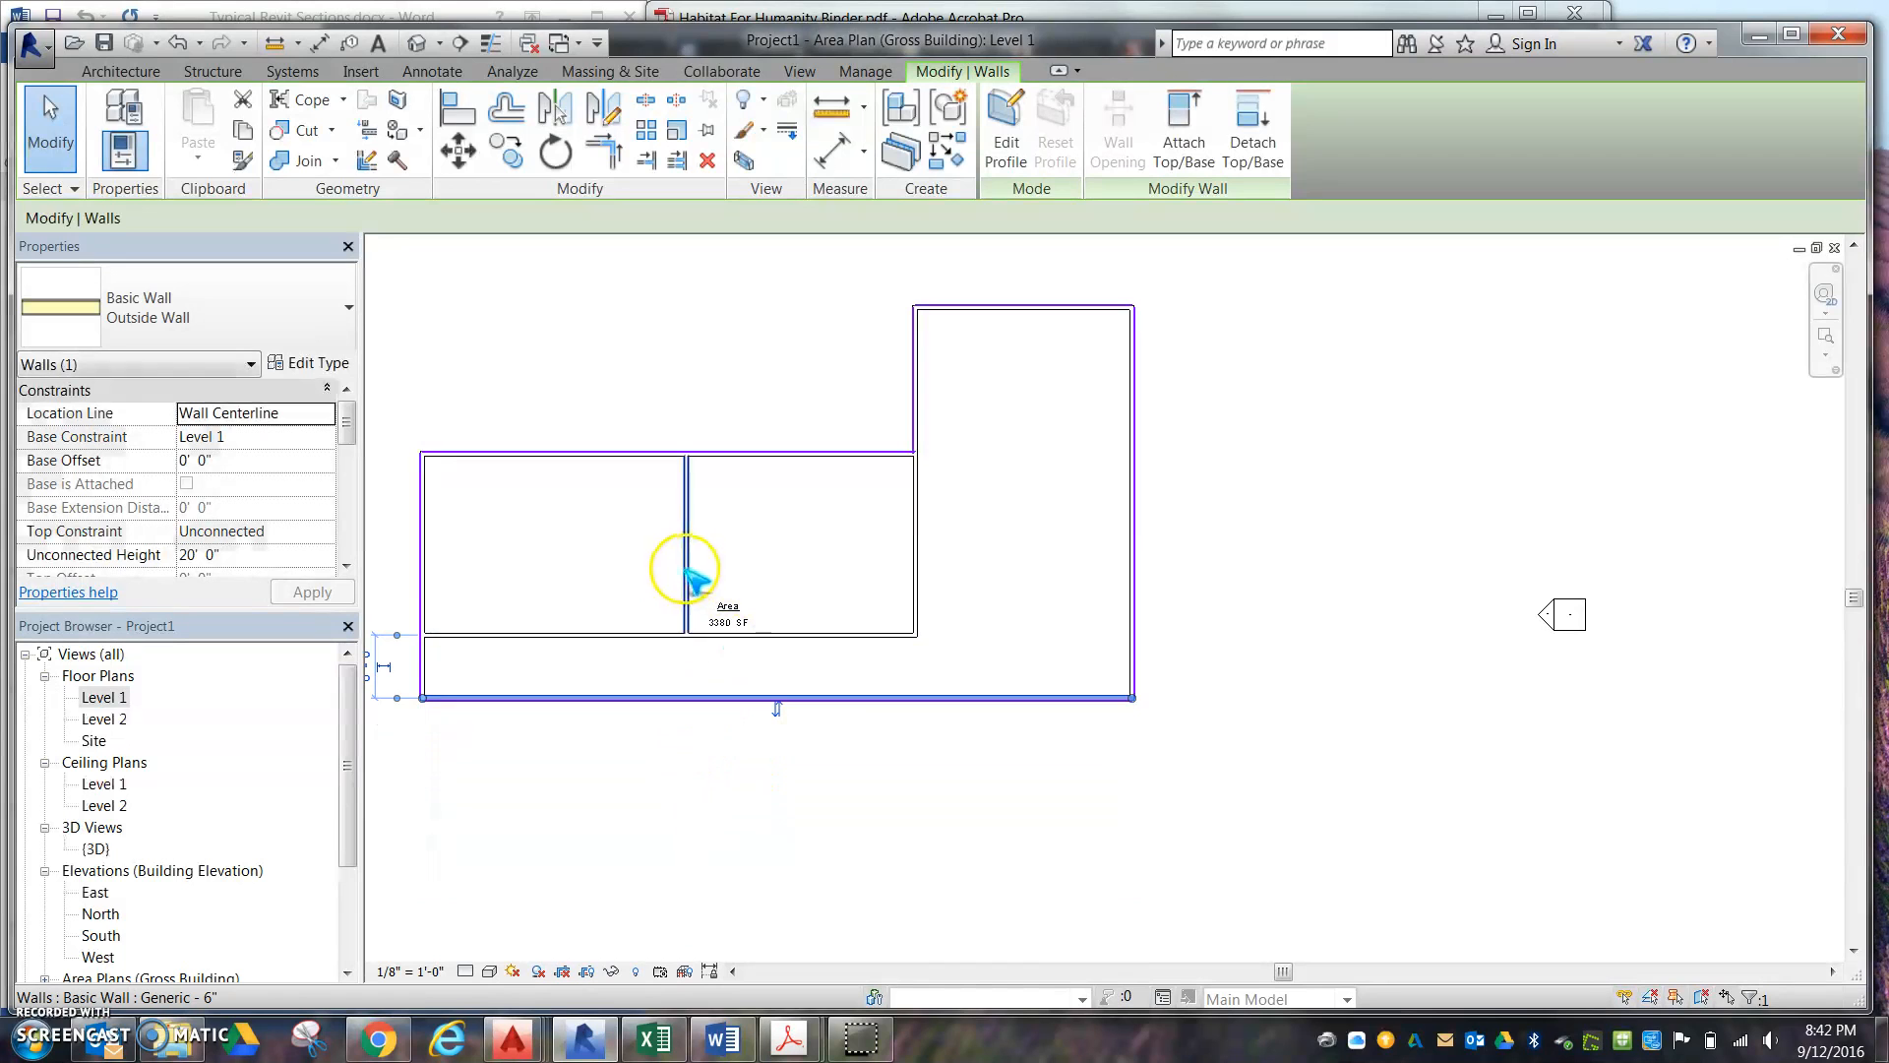
pyautogui.click(665, 524)
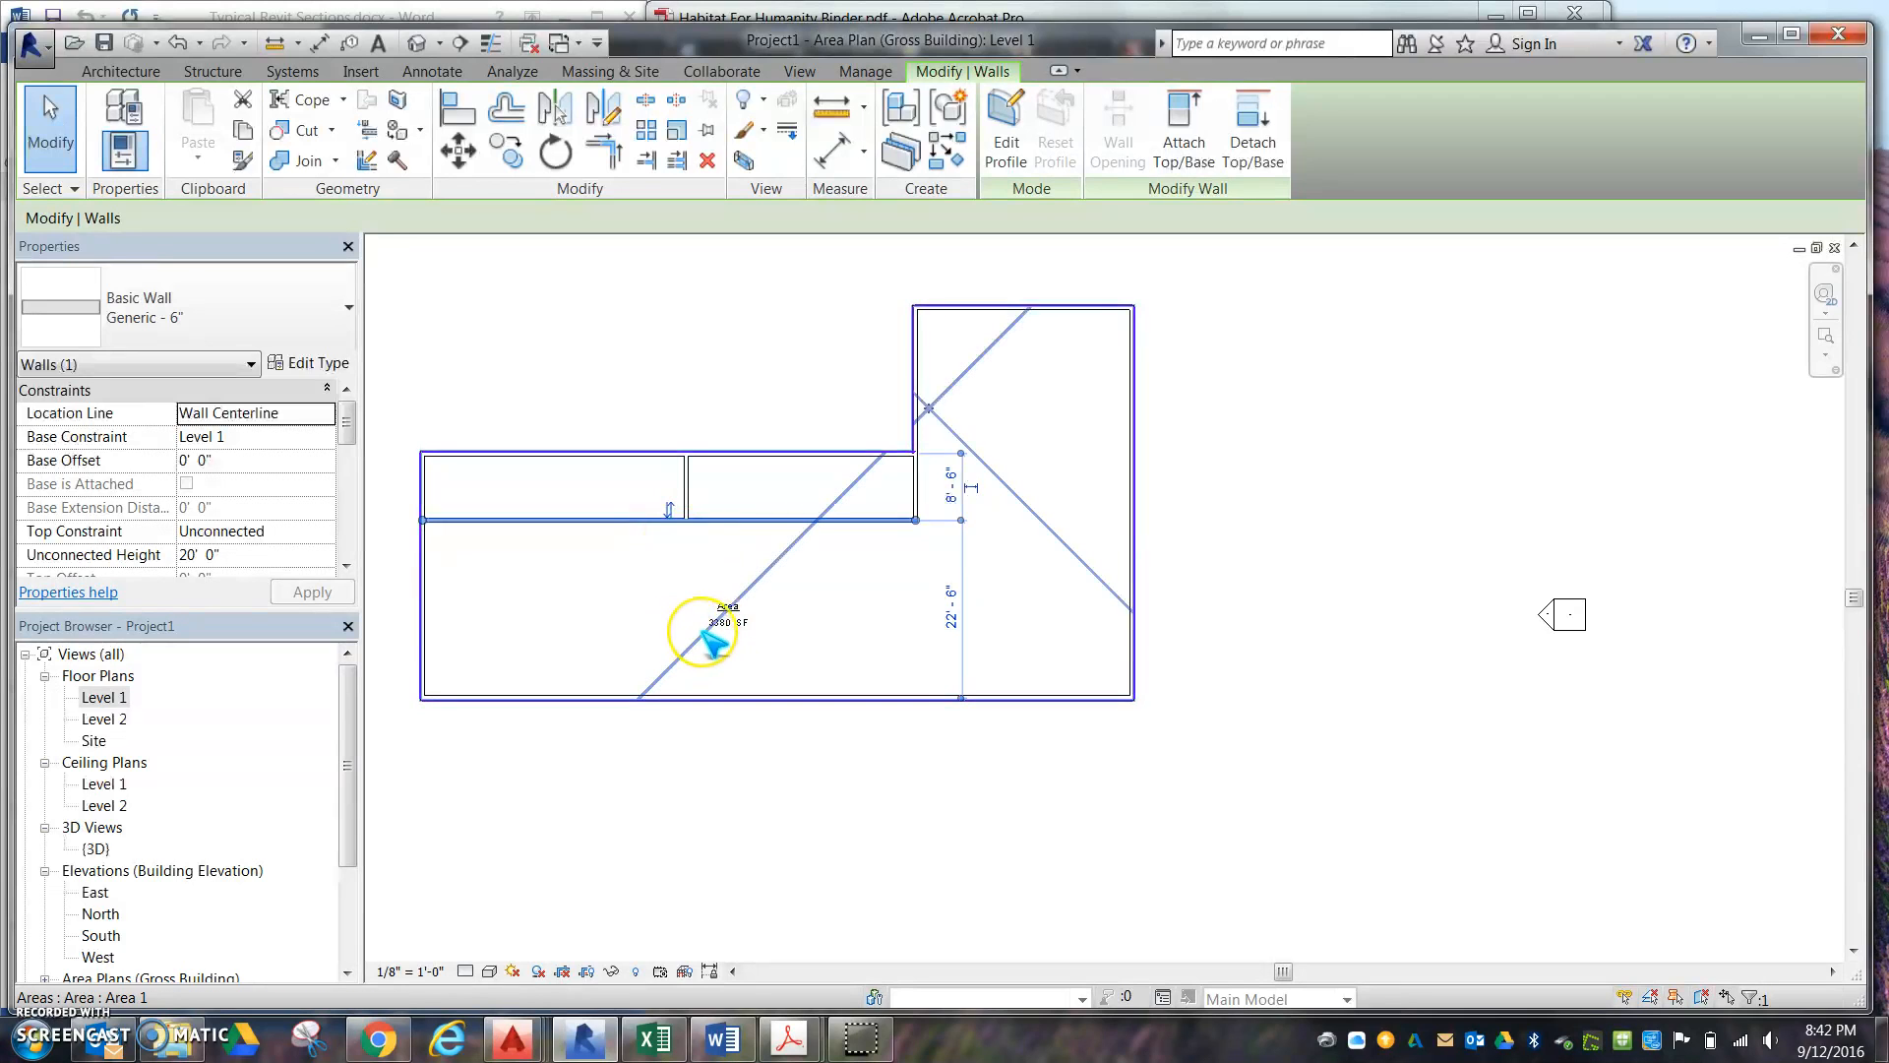
pyautogui.moveTo(705, 639)
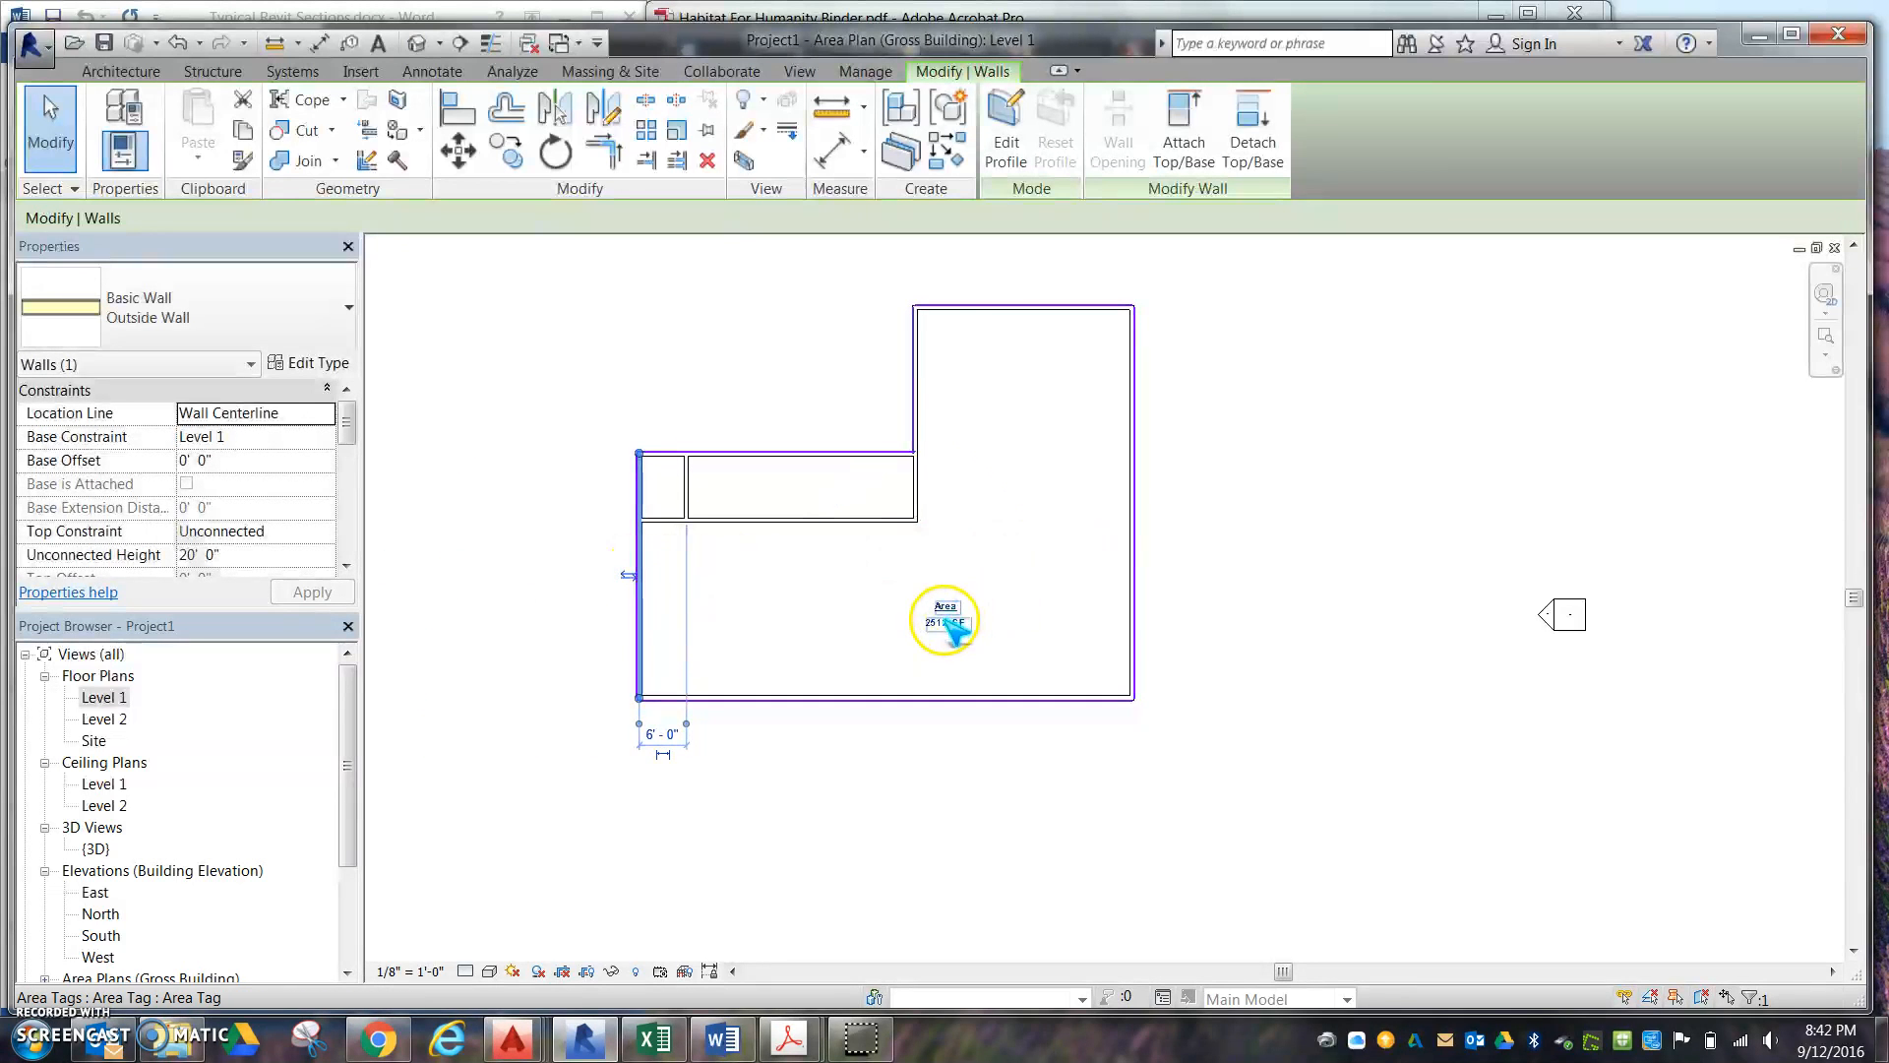
pyautogui.click(901, 747)
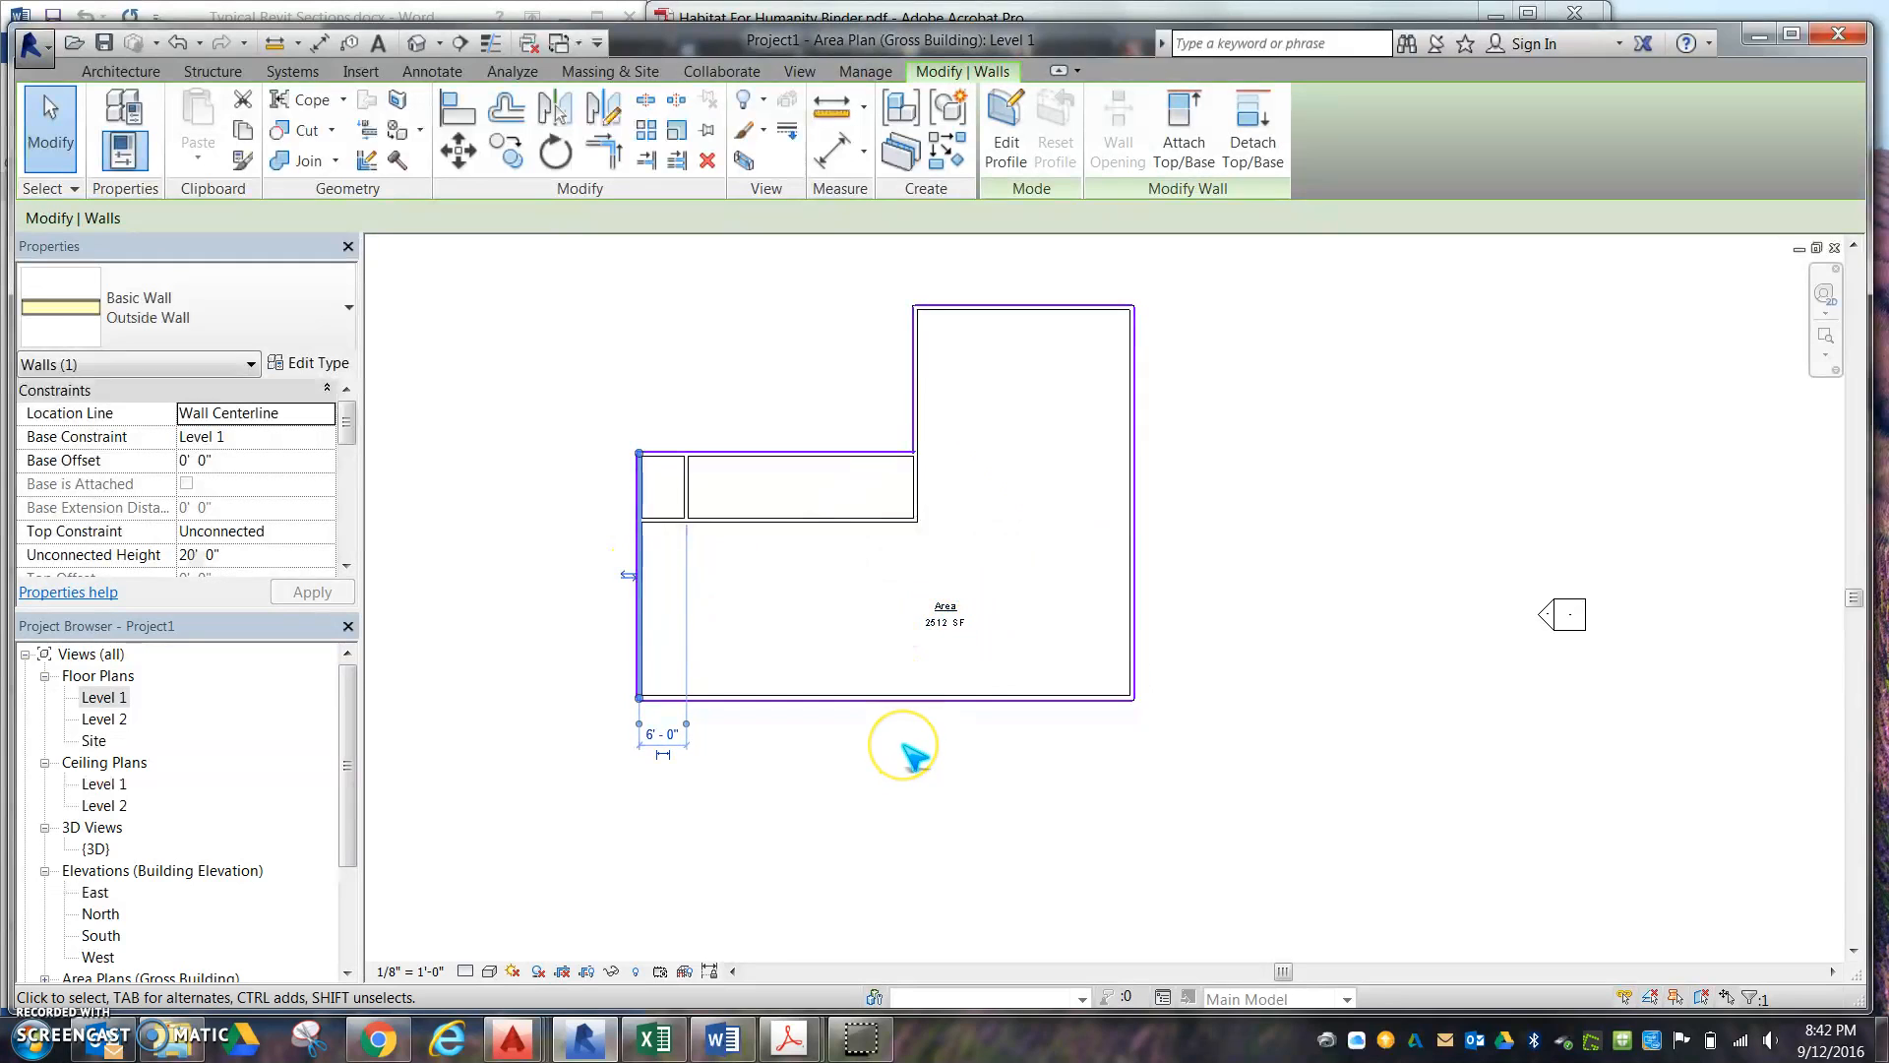